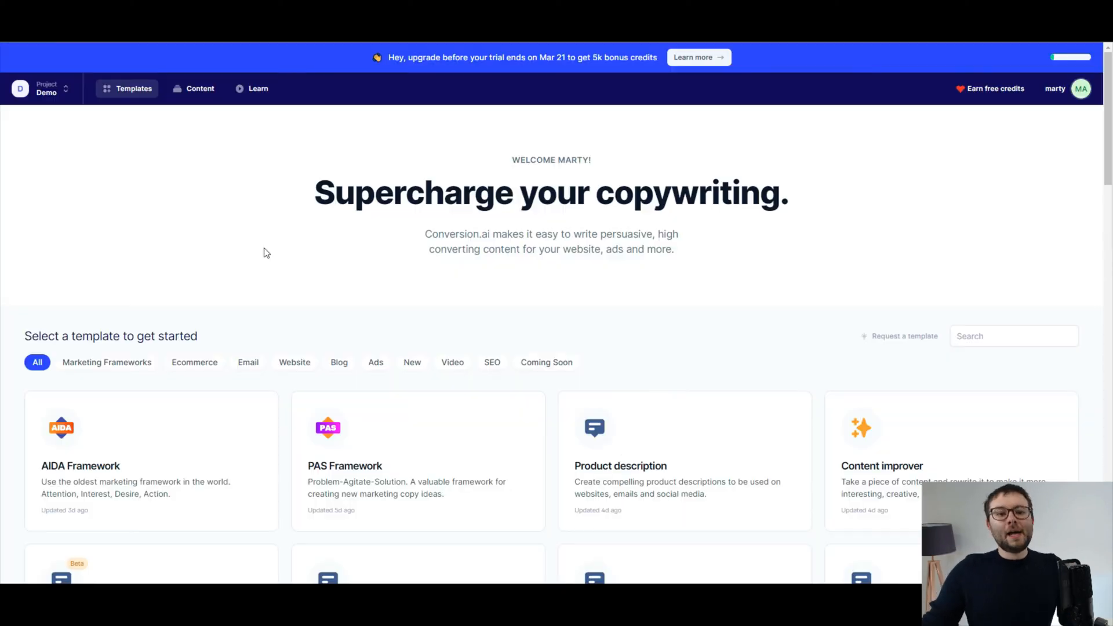
Search the template gallery for 'blog pos' to list the blog post templates.
{"action": "scroll", "scroll_direction": "down", "scroll_amount": 3}
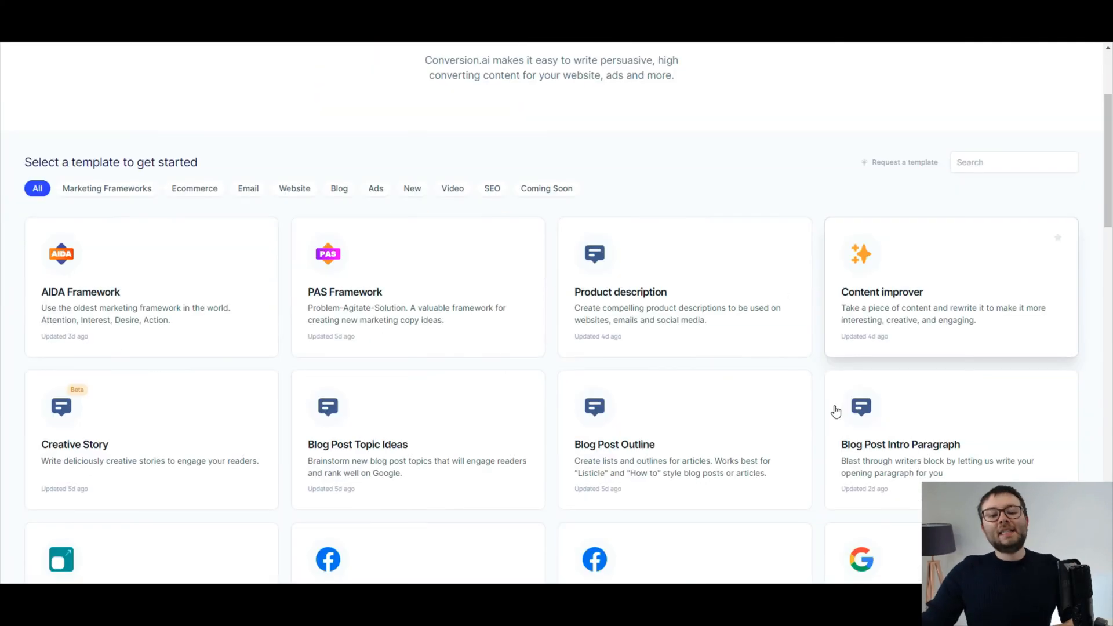
{"action": "scroll", "scroll_direction": "down", "scroll_amount": 3}
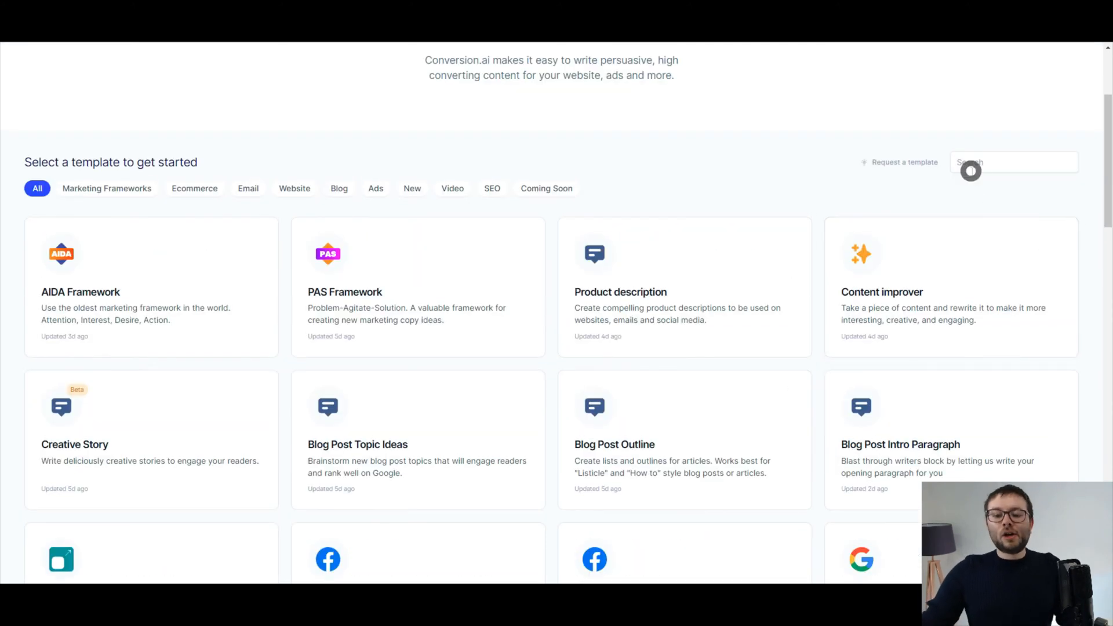
{"action": "left_click", "coordinate": [1013, 161]}
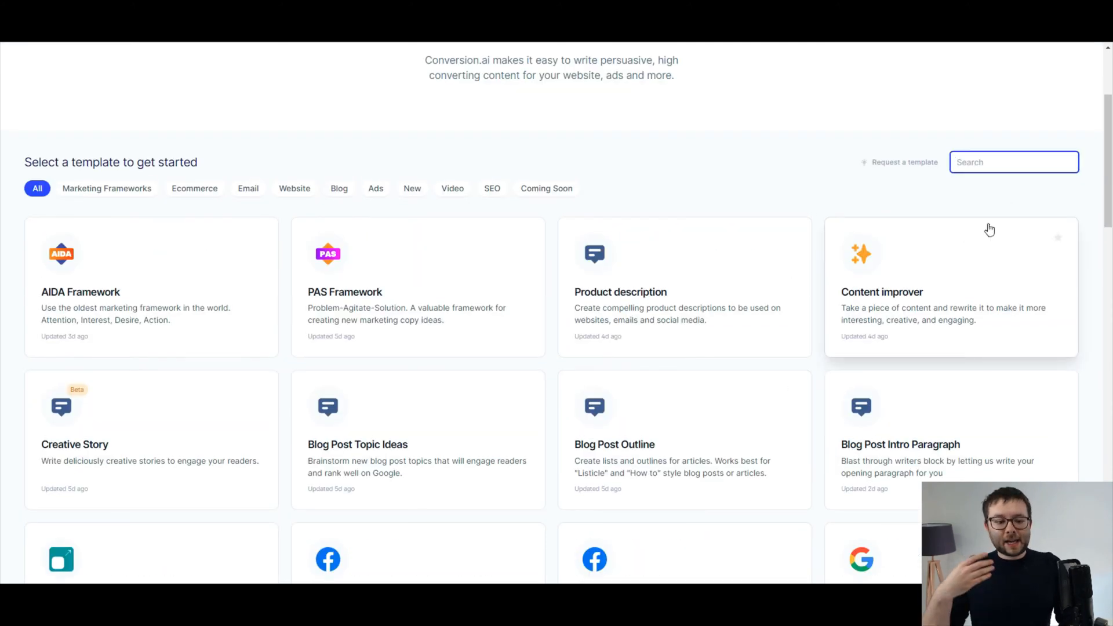
{"action": "type", "text": "blog pos"}
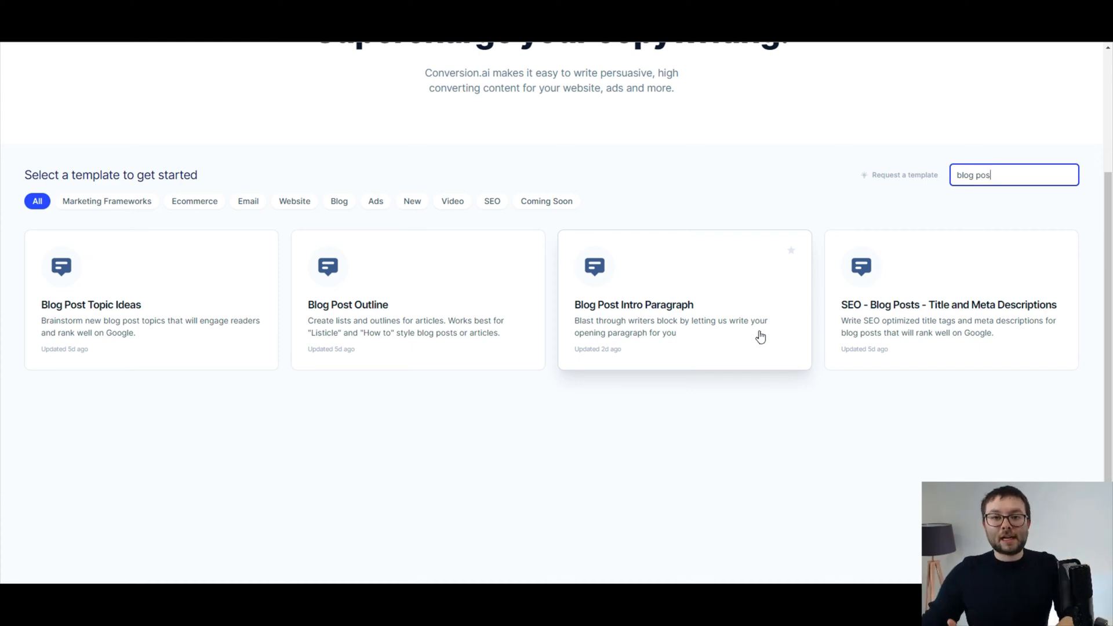
{"action": "mouse_move", "coordinate": [231, 431]}
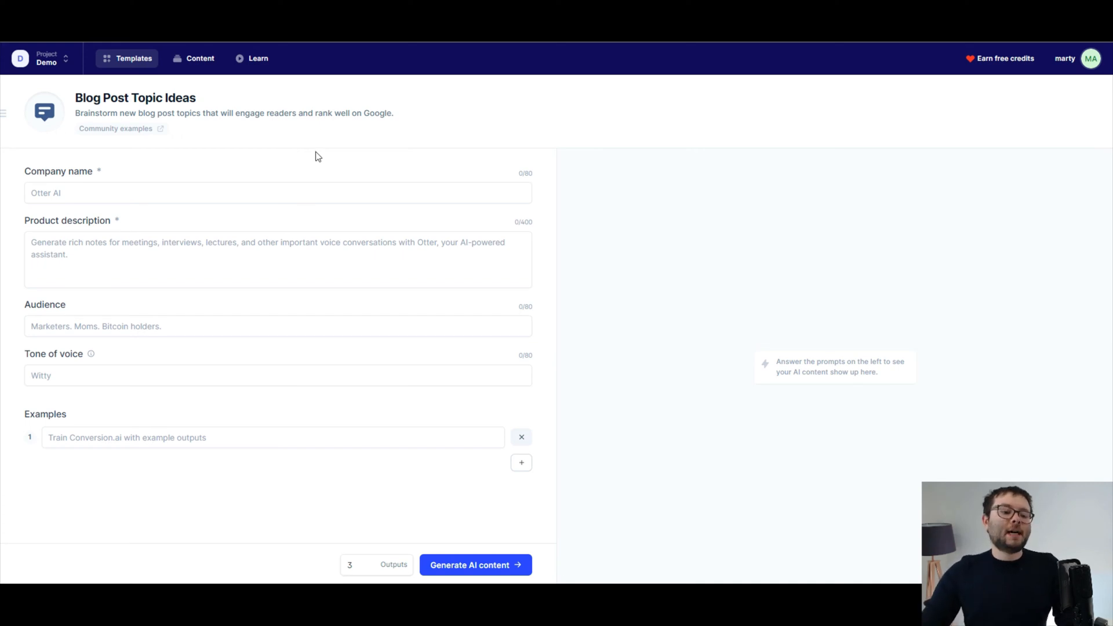
Enter company Fit2today, the sports-apparel description, audience 'athletes, fitness people, trainers', and a Motivating tone.
{"action": "type", "text": "Fit2today"}
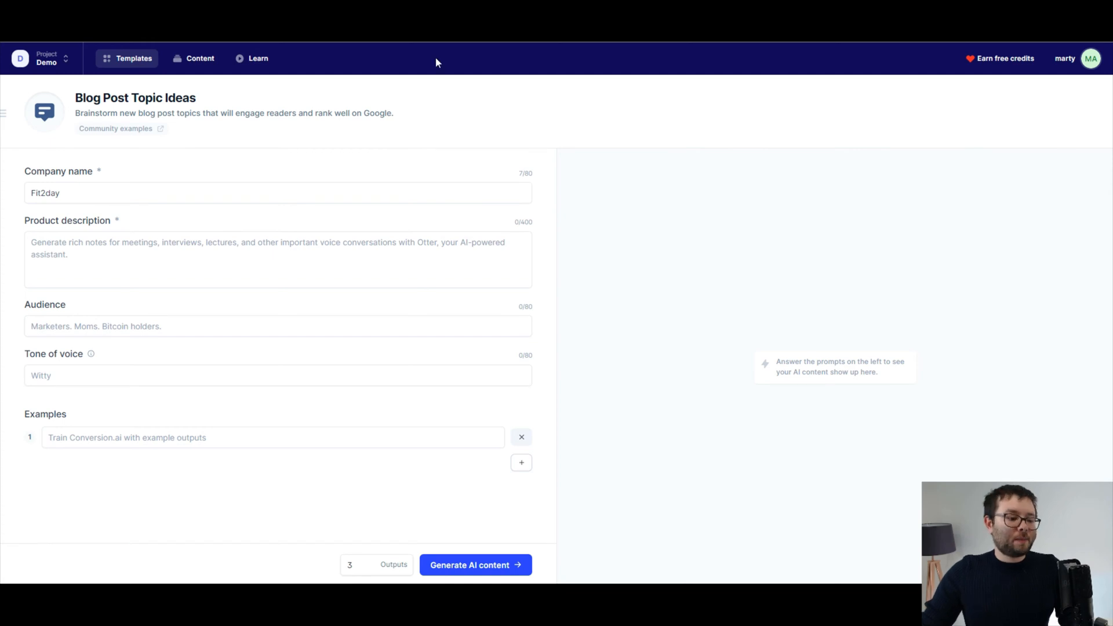
{"action": "type", "text": "Through sports, we have the power to change lives. Sports keep us fit. They keep us mindful. They bring us together. Athletes inspire us. They help us to get up and get moving. We design sports apparel that gets you moving, winning, and living life to the fullest."}
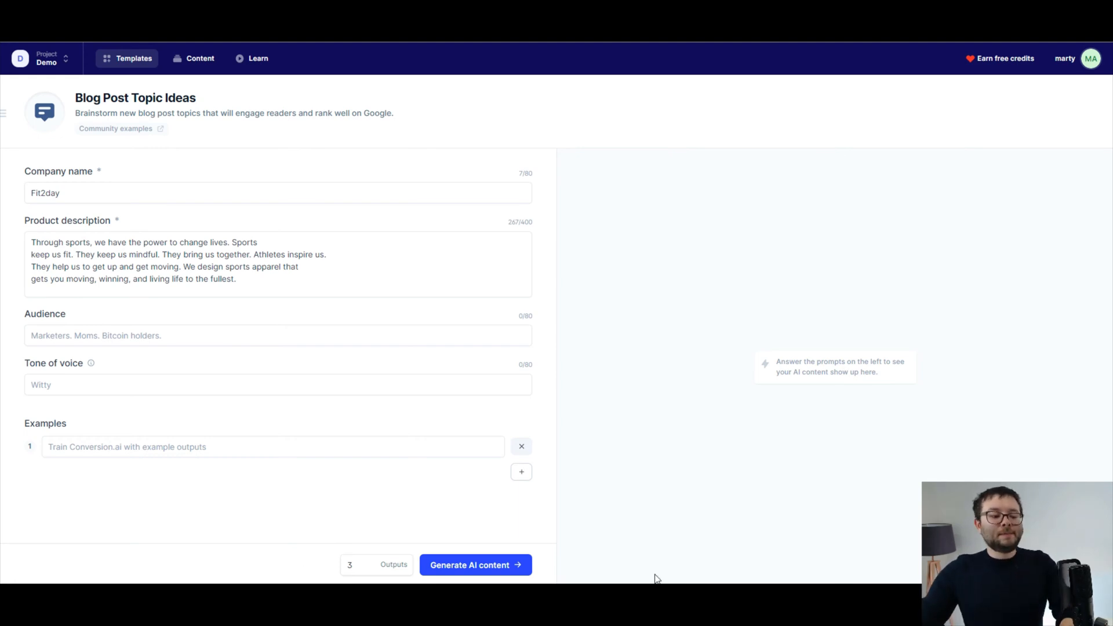
{"action": "type", "text": "athletes, fitness people, trainers"}
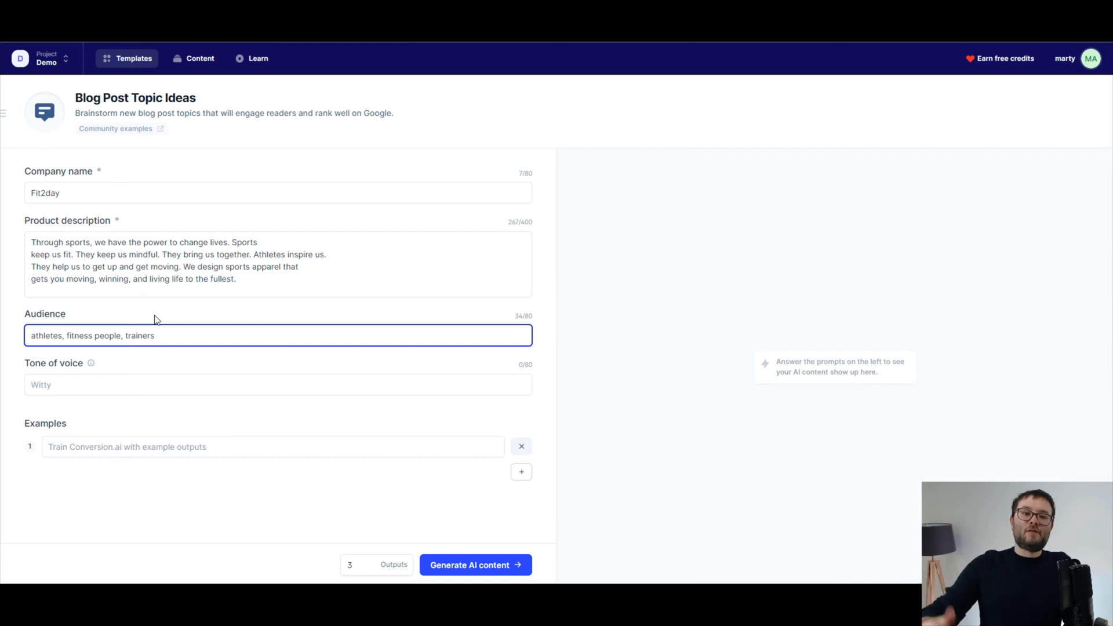
{"action": "left_click", "coordinate": [66, 335]}
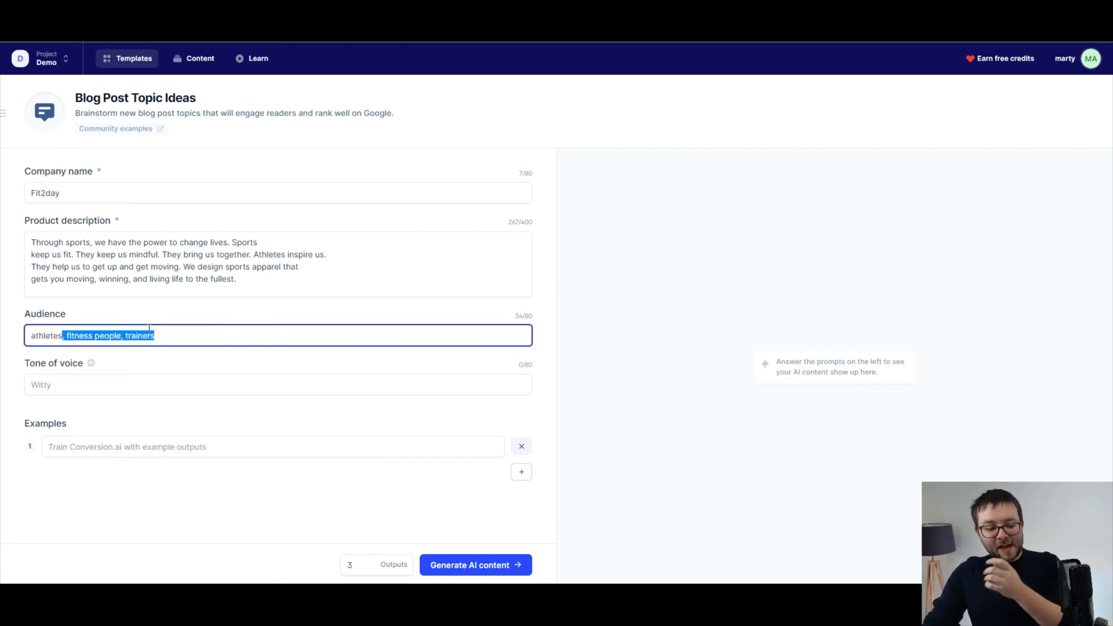
{"action": "left_click", "coordinate": [278, 383]}
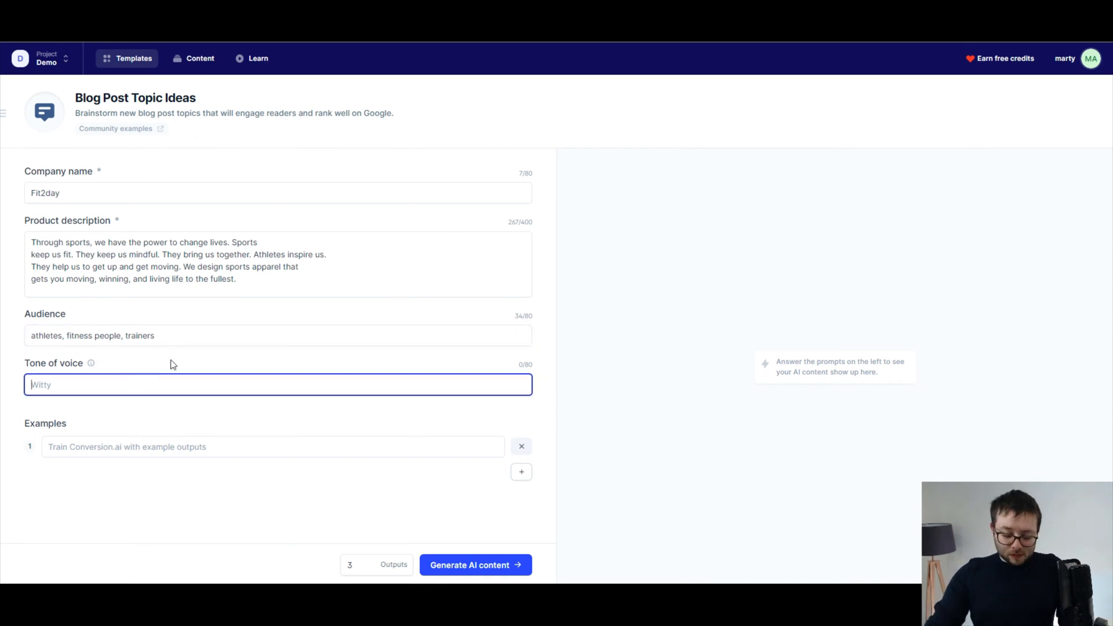
{"action": "type", "text": "Motivating"}
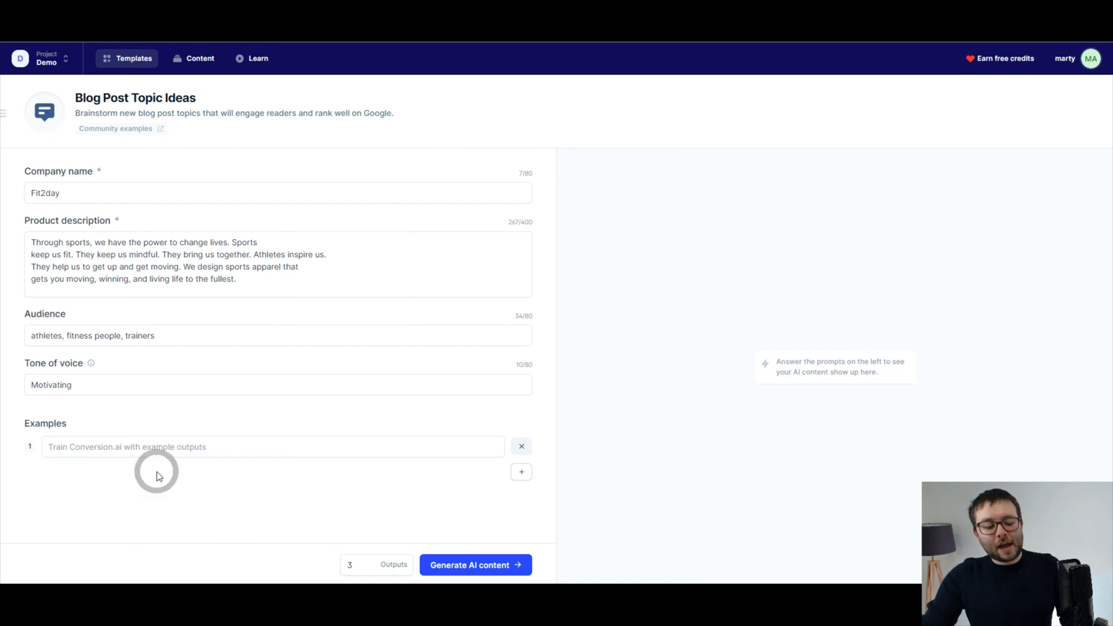
Add the example topic 'How to maintain the right attitude during exercise'.
{"action": "left_click", "coordinate": [272, 446]}
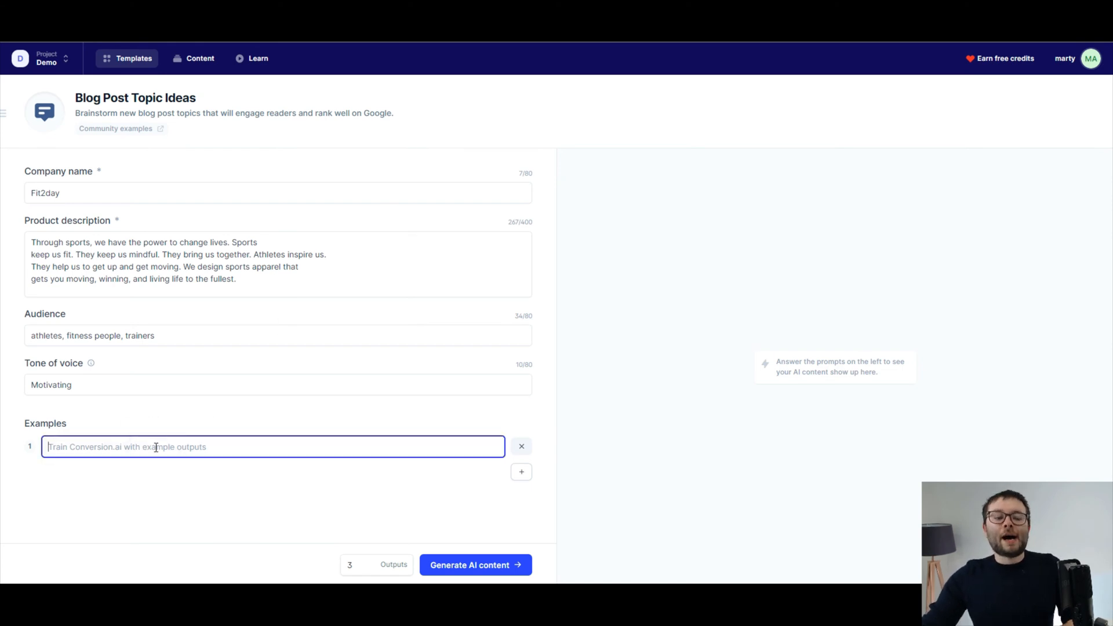
{"action": "left_click", "coordinate": [168, 451]}
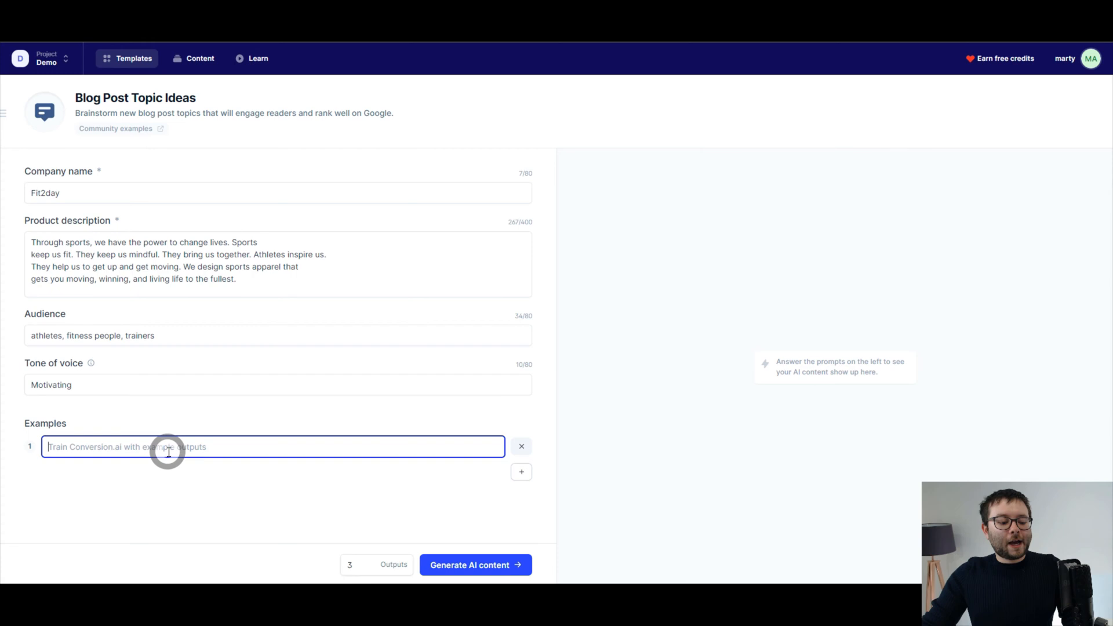
{"action": "type", "text": "How to mak"}
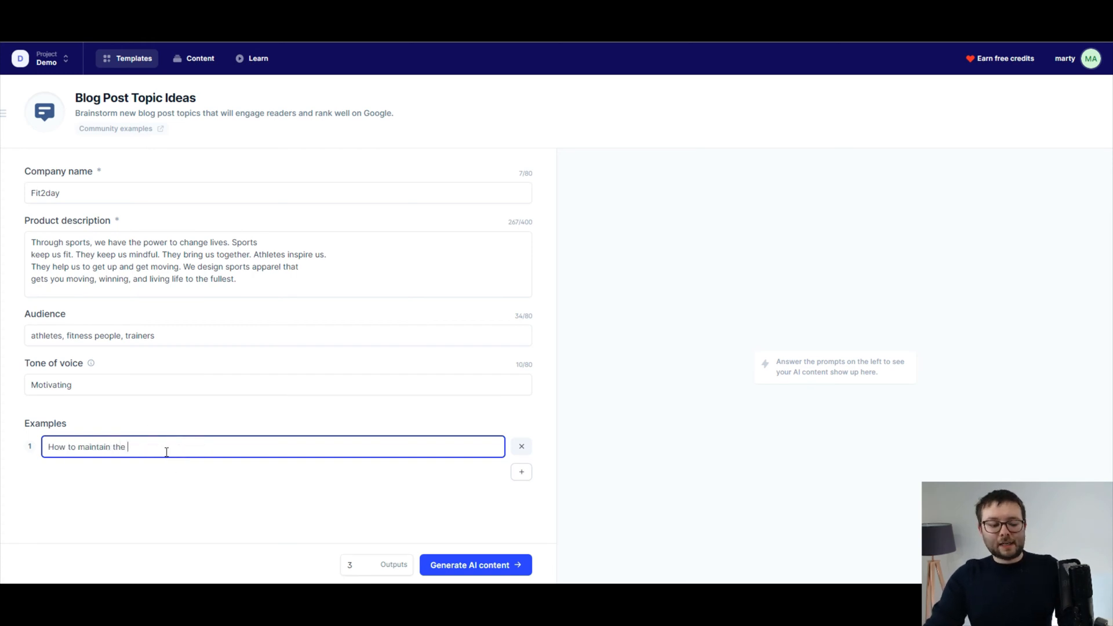
{"action": "type", "text": "right attitude during e"}
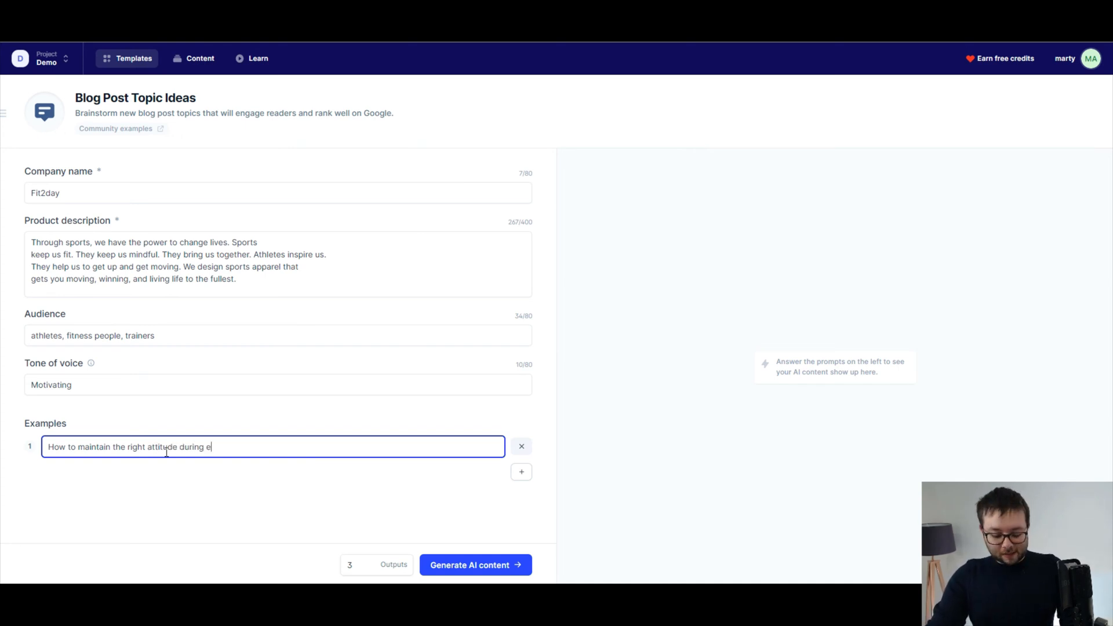
{"action": "type", "text": "xcerise"}
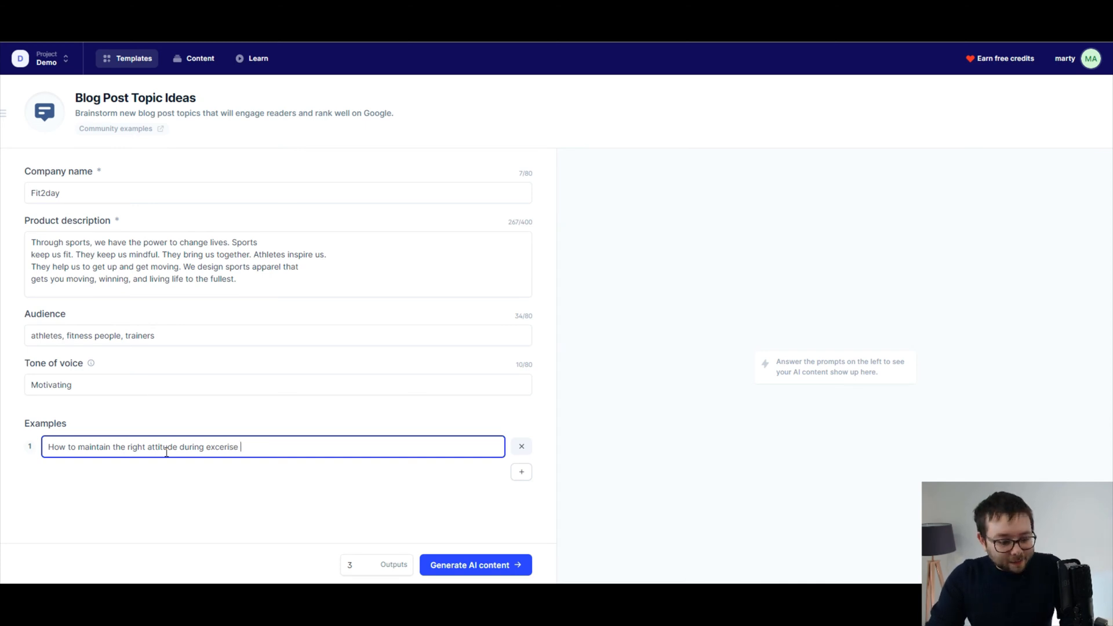
Remove the extra empty example row and lower outputs to 2.
{"action": "left_click", "coordinate": [520, 471]}
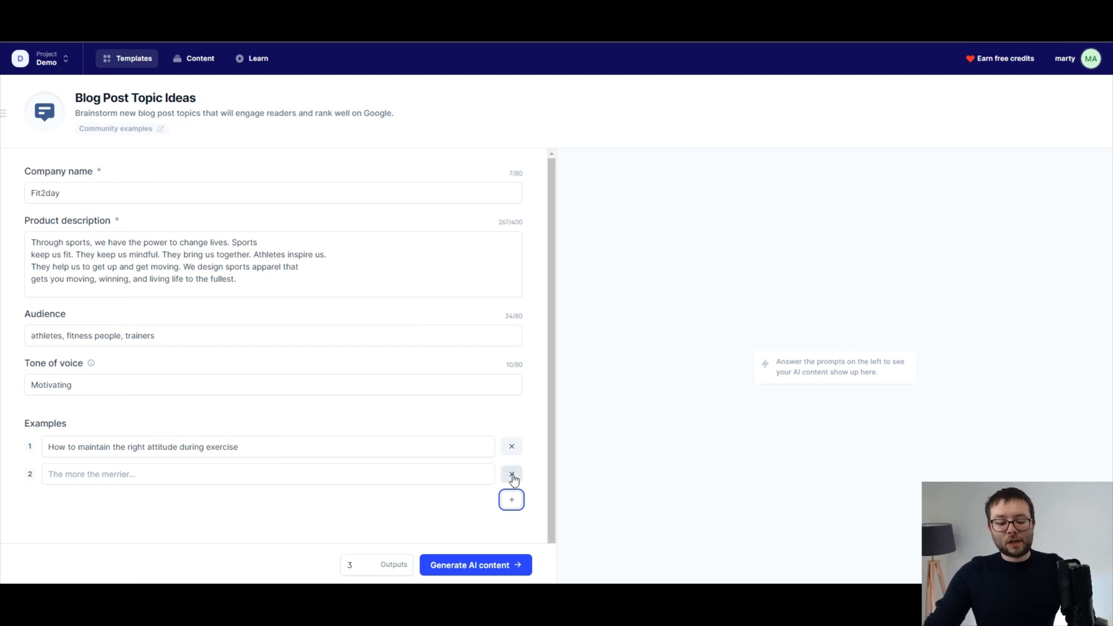
{"action": "left_click", "coordinate": [511, 474]}
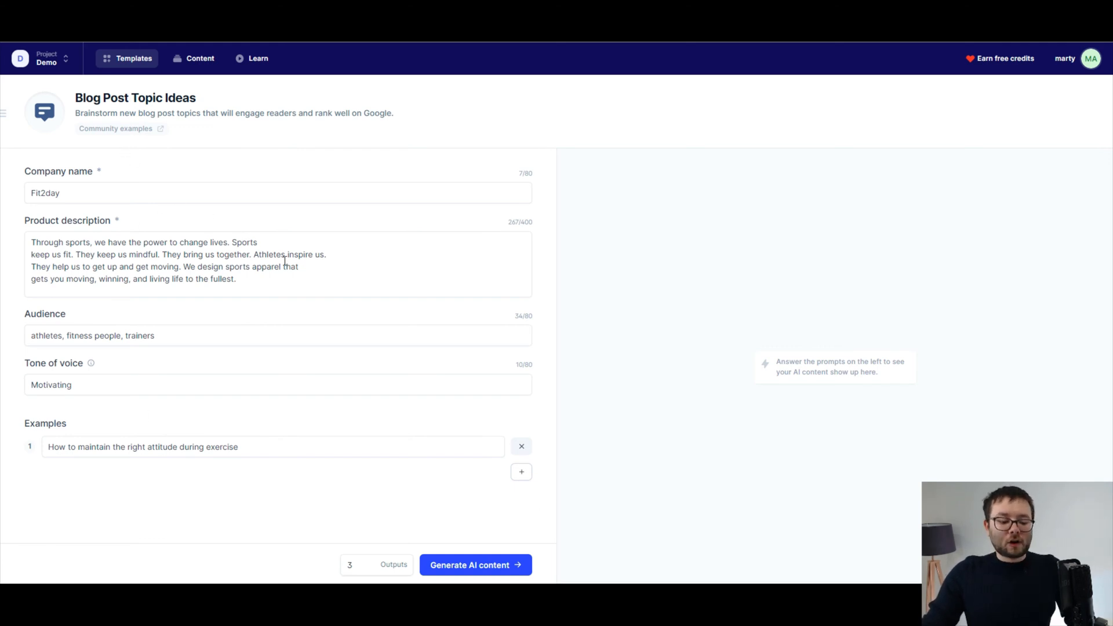
{"action": "left_click", "coordinate": [350, 564]}
{"action": "type", "text": "2"}
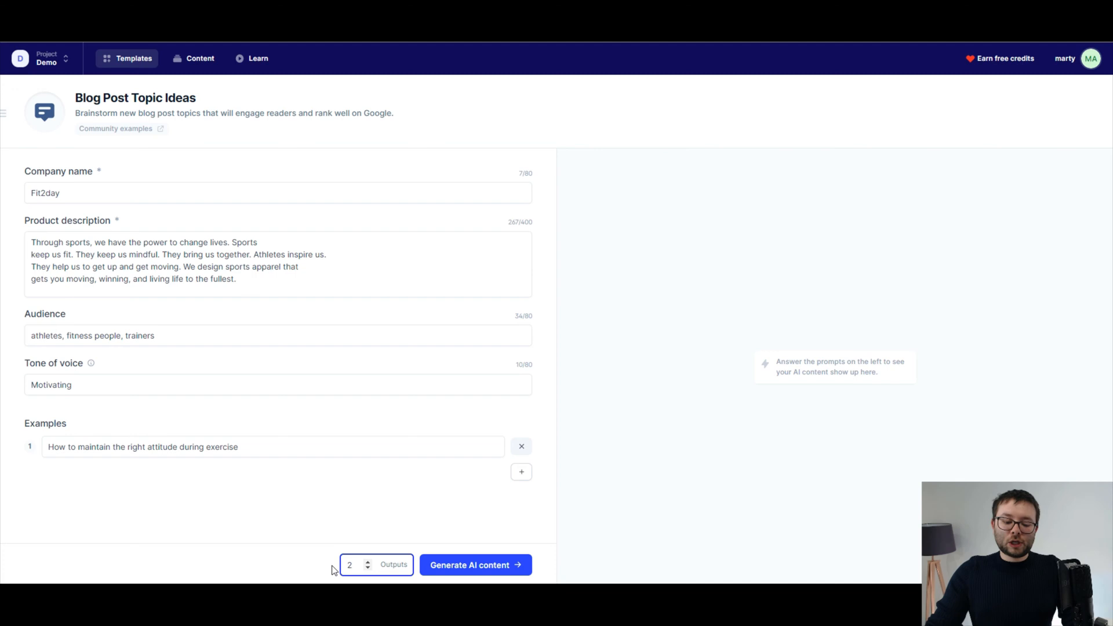
{"action": "left_click", "coordinate": [475, 564]}
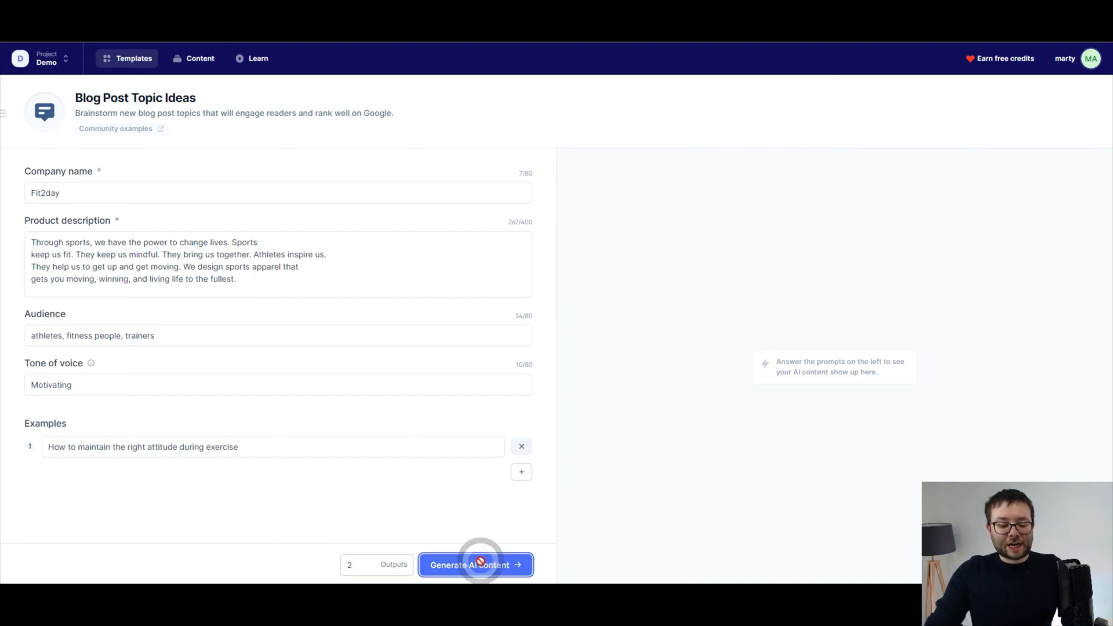
Generate blog topic ideas, including a new batch of ten.
{"action": "left_click", "coordinate": [475, 564]}
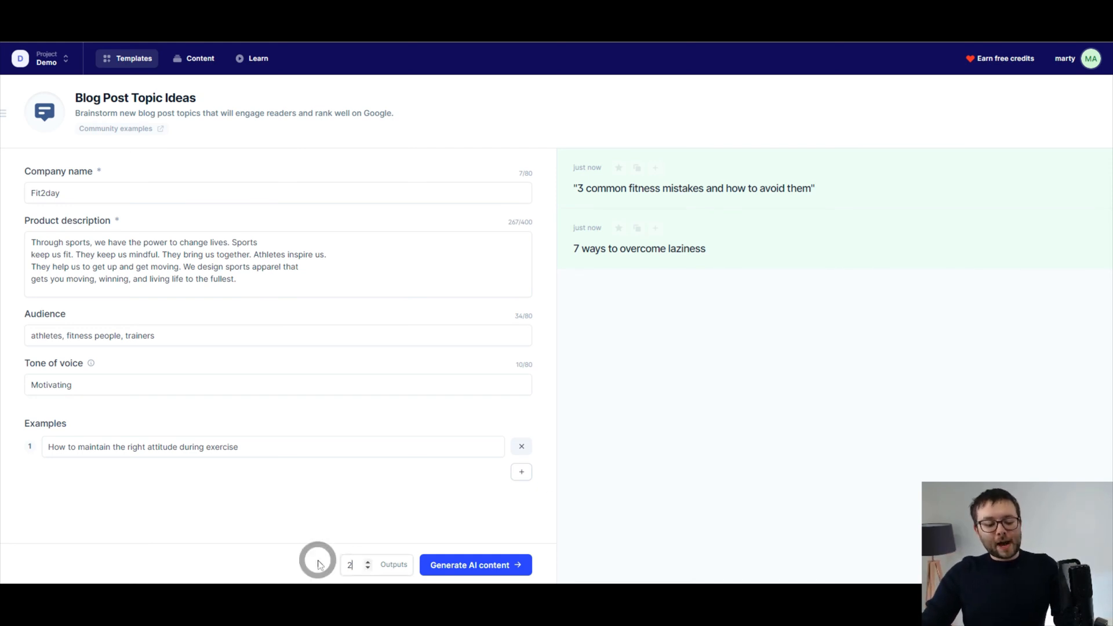
{"action": "type", "text": "10"}
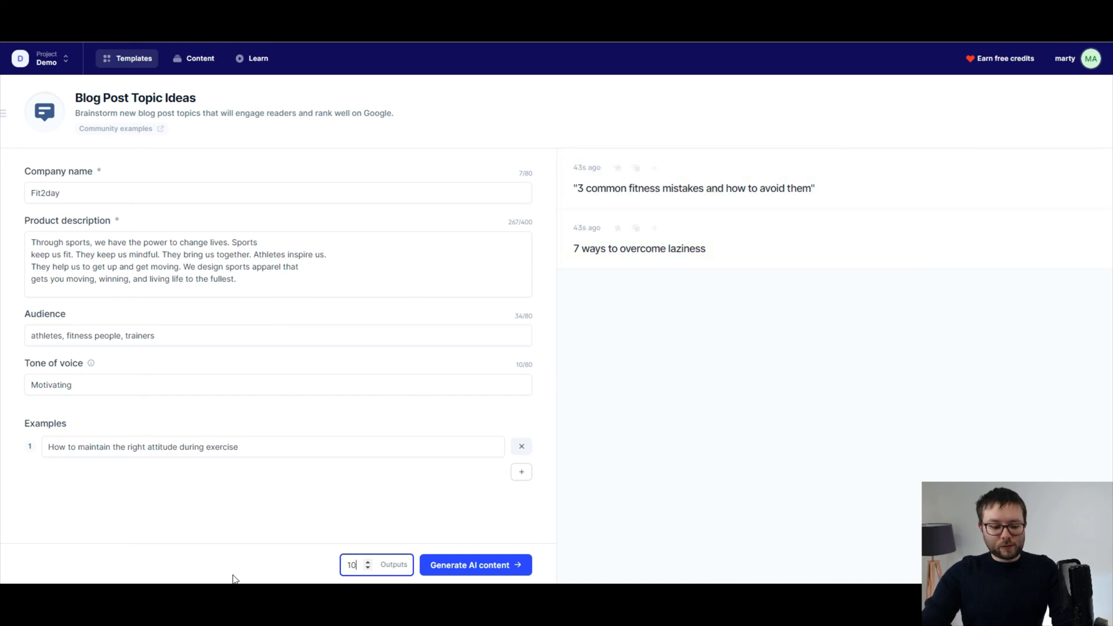
{"action": "left_click", "coordinate": [474, 565]}
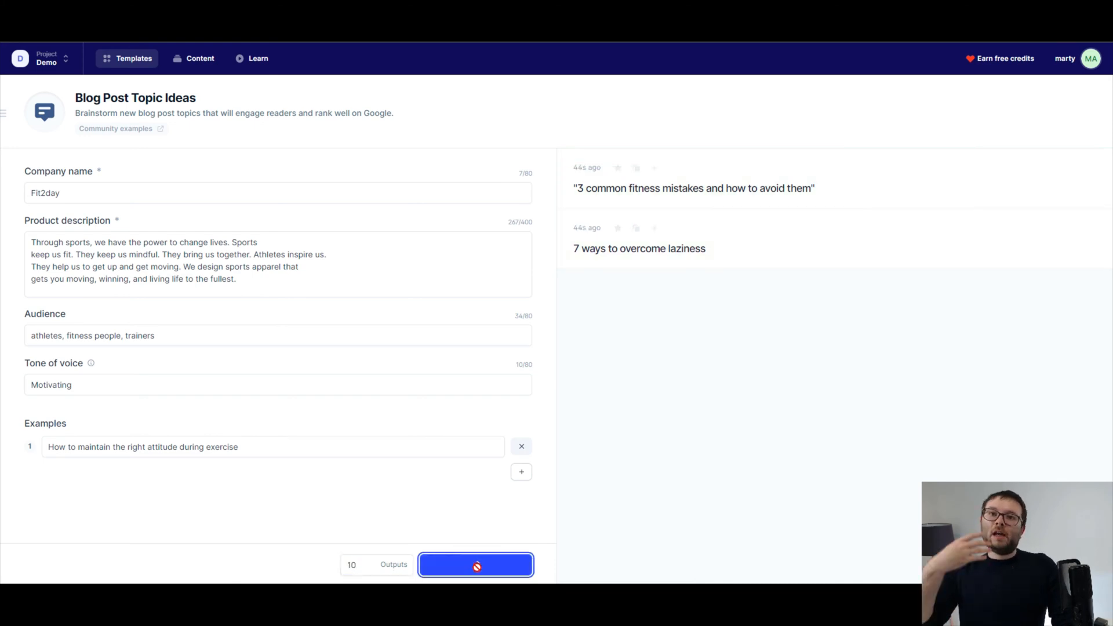
{"action": "left_click", "coordinate": [475, 564]}
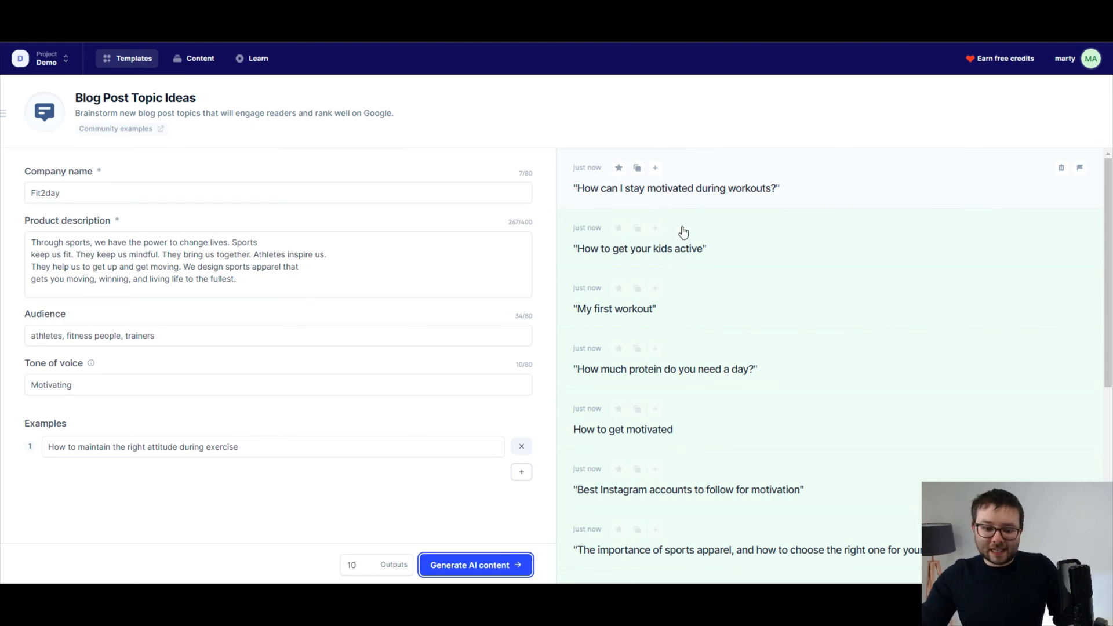
Scroll through the generated topic ideas such as 'What is your workout routine?'.
{"action": "scroll", "scroll_direction": "down", "scroll_amount": 3}
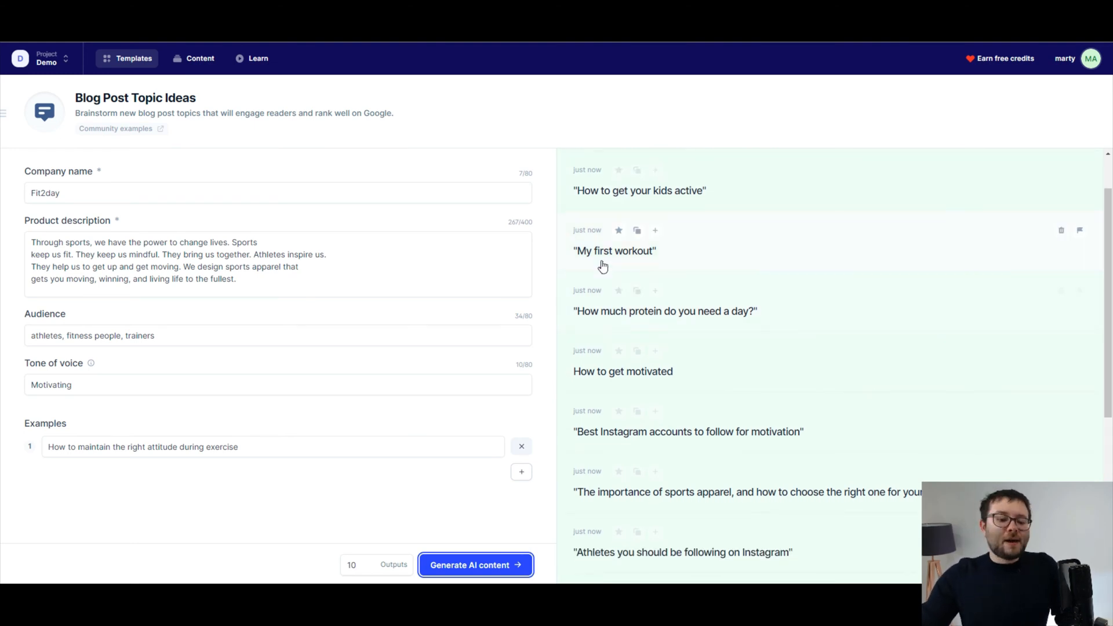
{"action": "scroll", "scroll_direction": "down", "scroll_amount": 3}
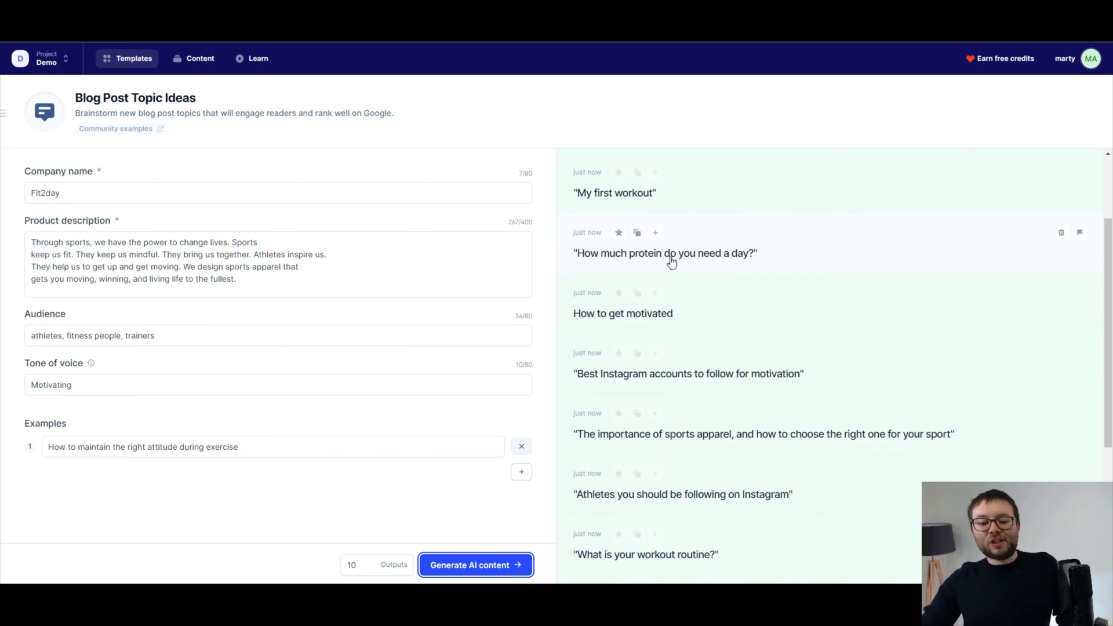
{"action": "scroll", "scroll_direction": "down", "scroll_amount": 3}
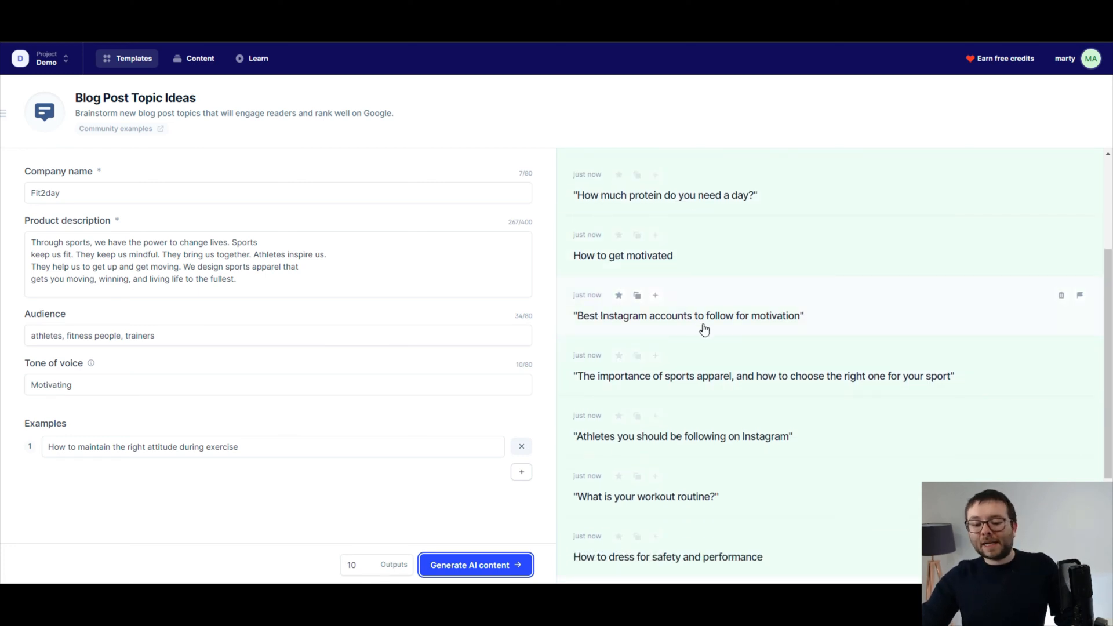
{"action": "mouse_move", "coordinate": [740, 341]}
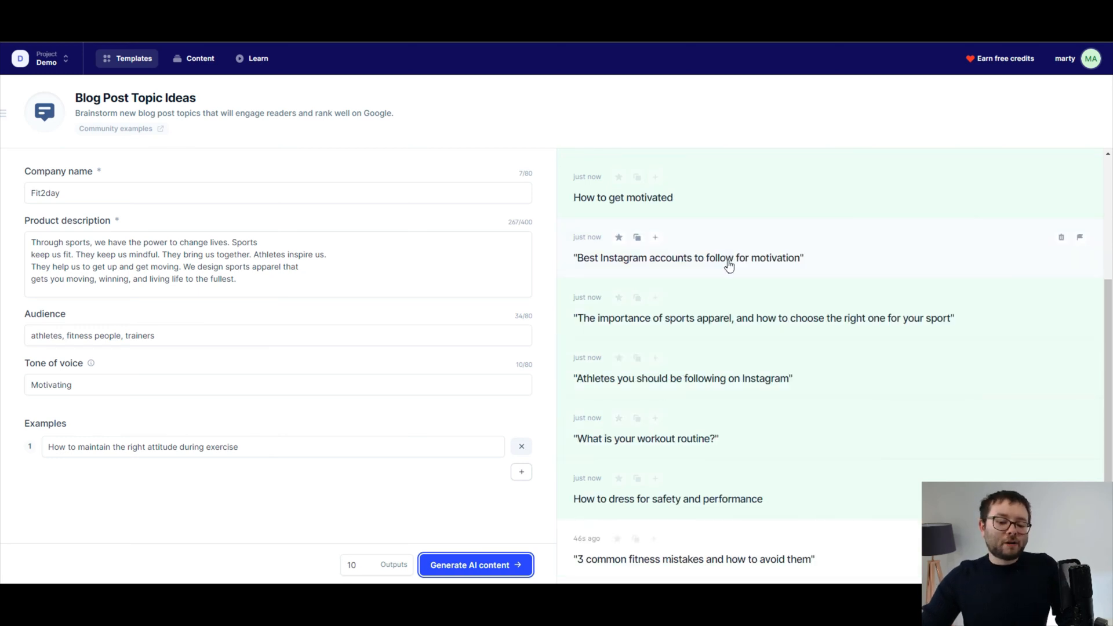
{"action": "scroll", "scroll_direction": "down", "scroll_amount": 3}
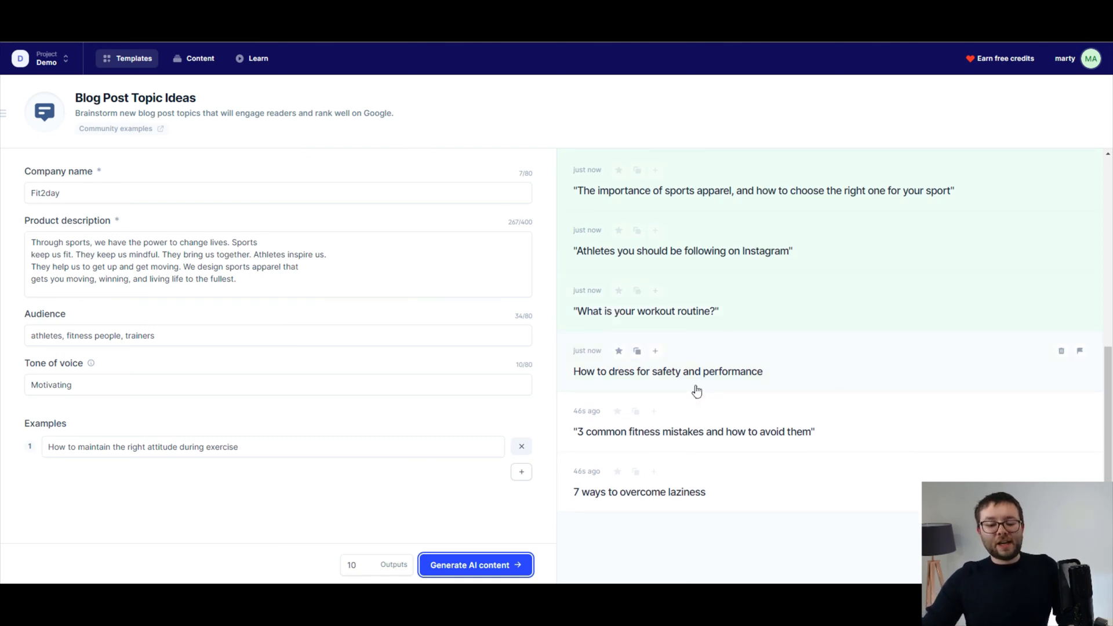
{"action": "mouse_move", "coordinate": [646, 389]}
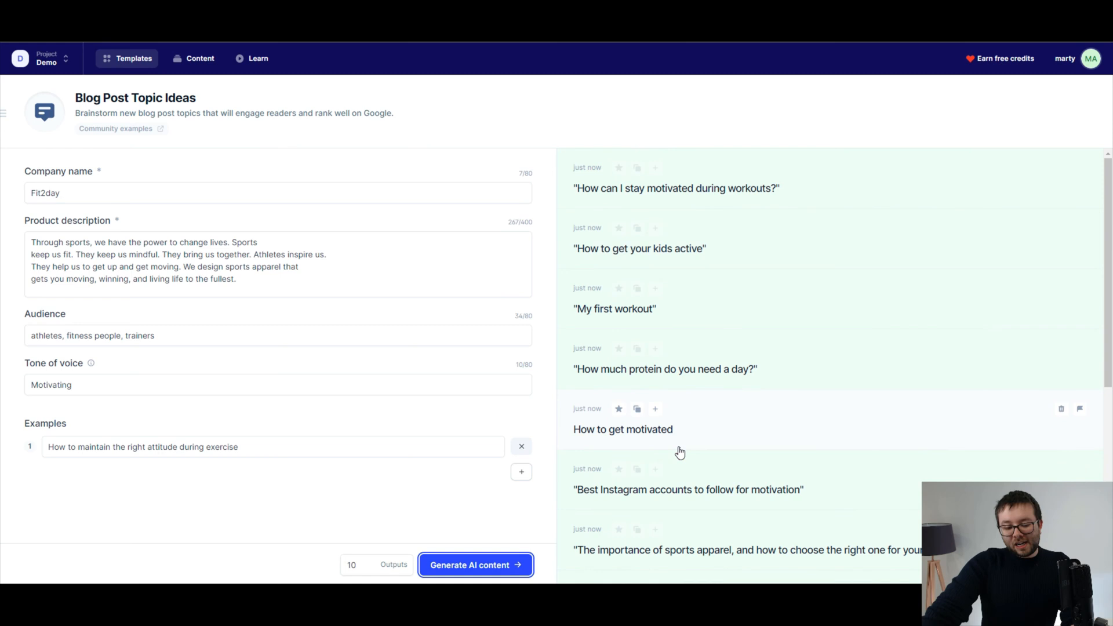
{"action": "mouse_move", "coordinate": [605, 437]}
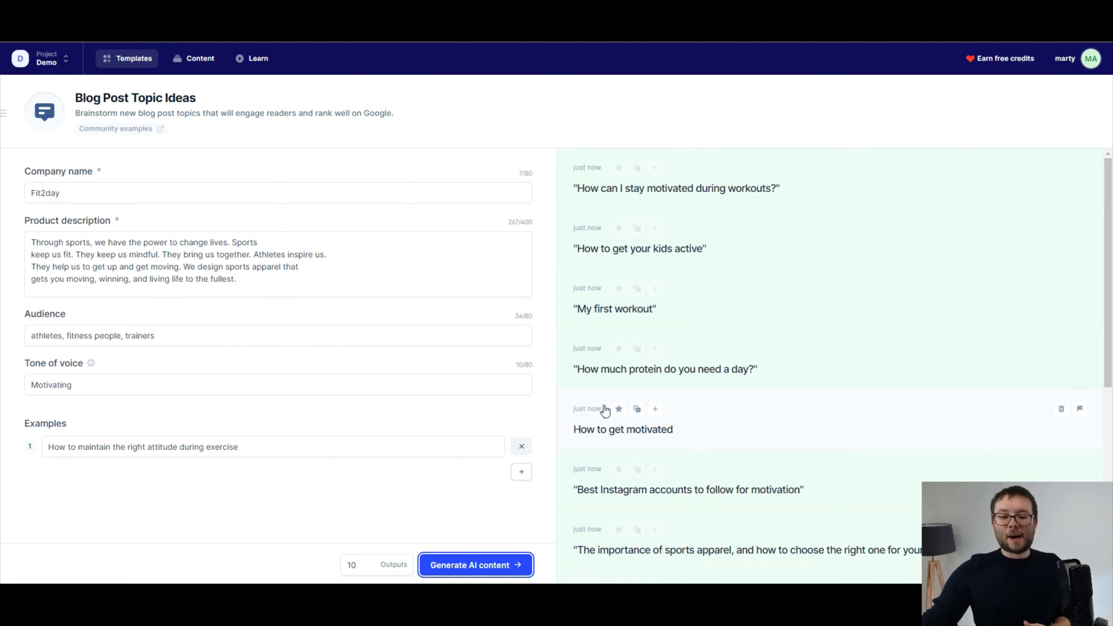
Star the staying-motivated, kids-active and 'My first workout' ideas, then go to Templates.
{"action": "left_click", "coordinate": [675, 188]}
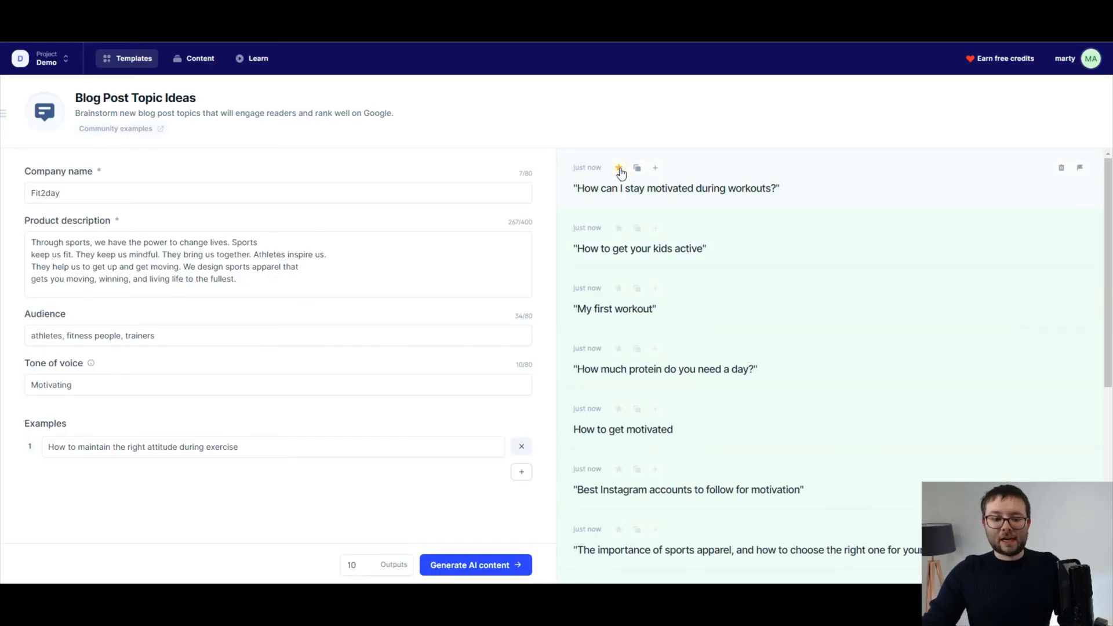
{"action": "left_click", "coordinate": [616, 228]}
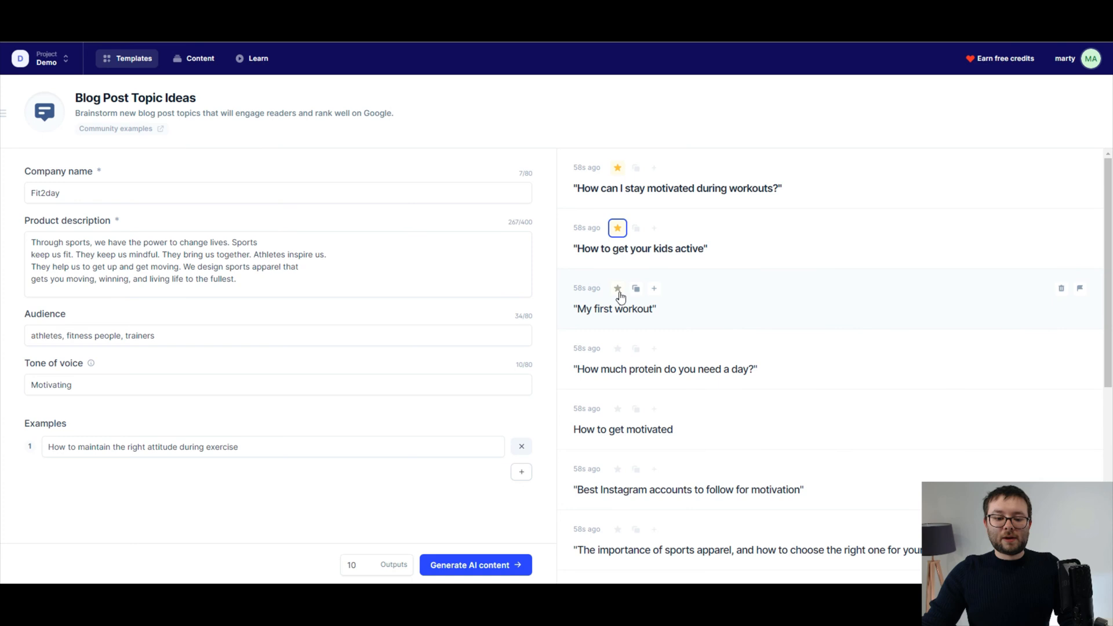
{"action": "left_click", "coordinate": [617, 288]}
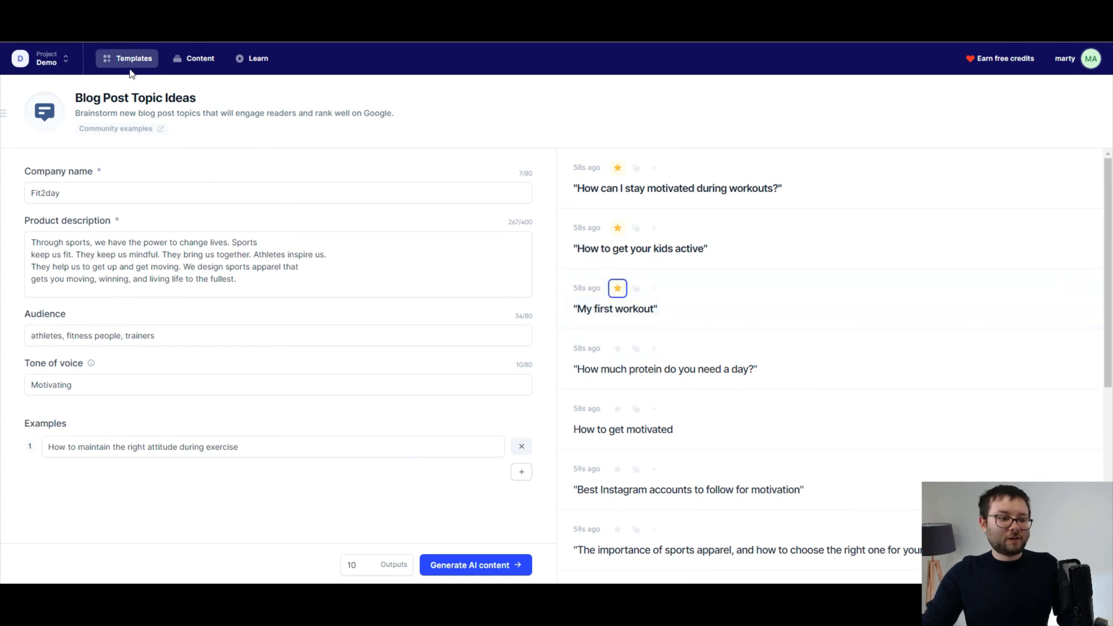
{"action": "left_click", "coordinate": [199, 88]}
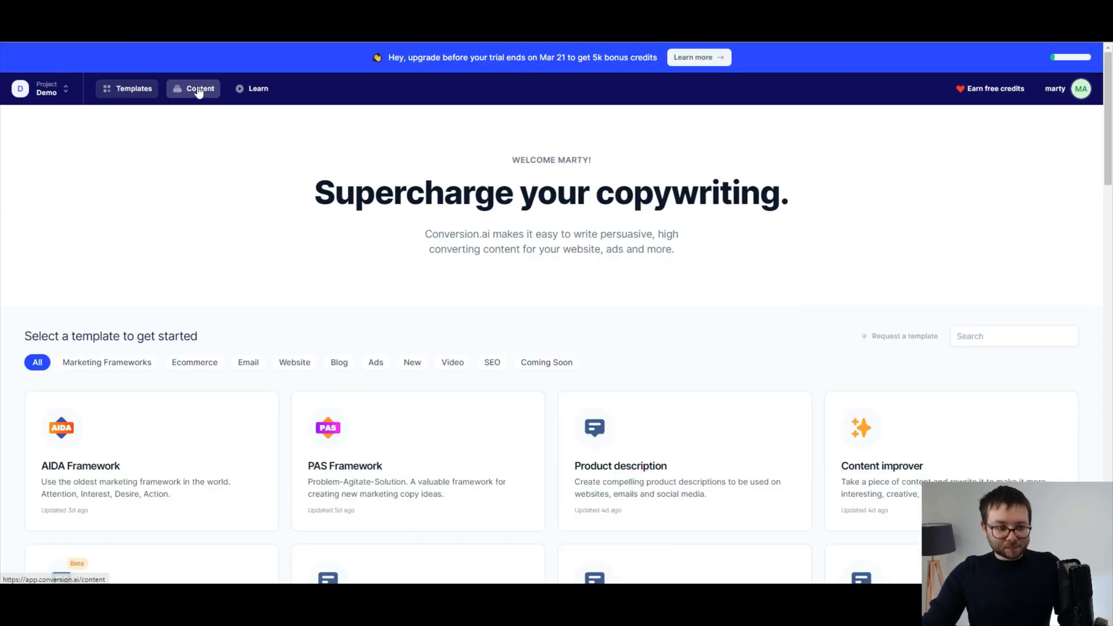
Copy 'How can I stay motivated during workouts?' from saved Content, then search templates for 'blog'.
{"action": "left_click", "coordinate": [200, 88]}
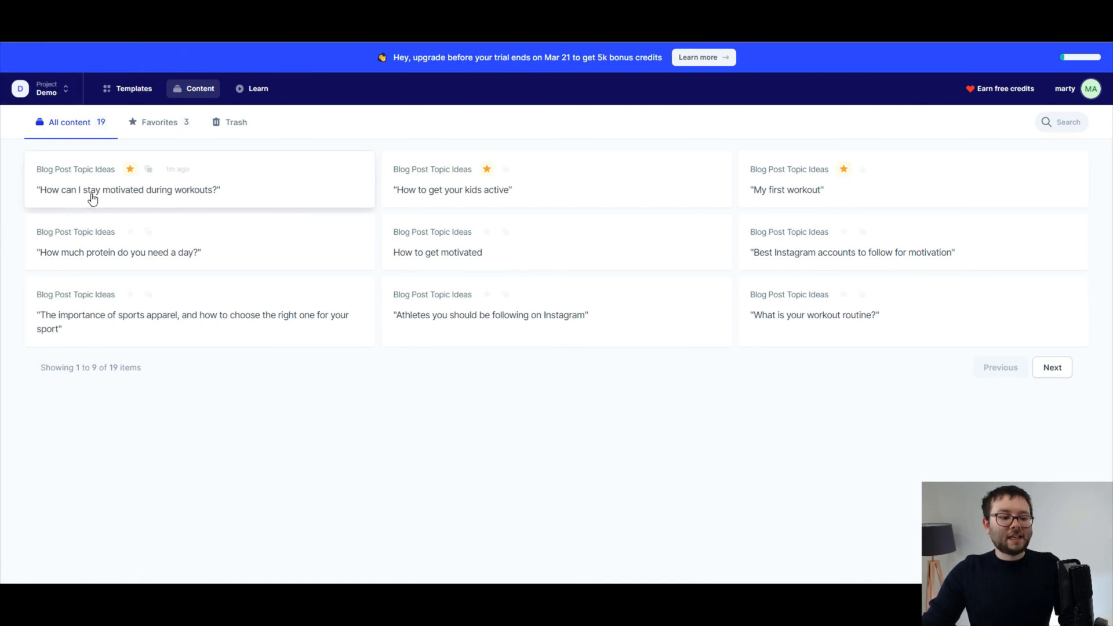
{"action": "left_click", "coordinate": [128, 189]}
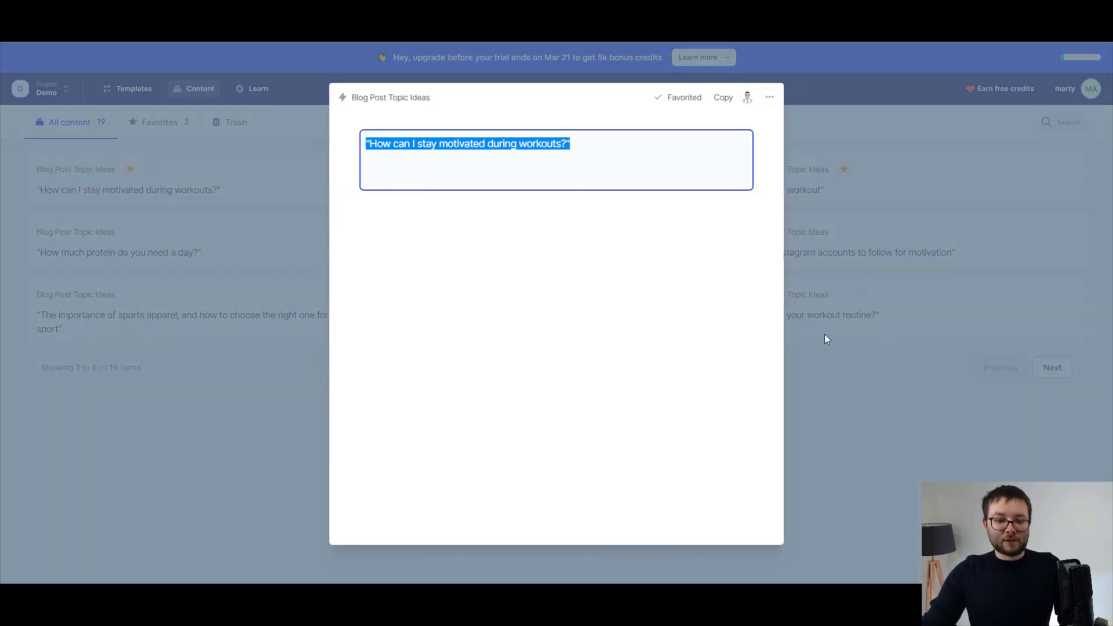
{"action": "left_click", "coordinate": [722, 98]}
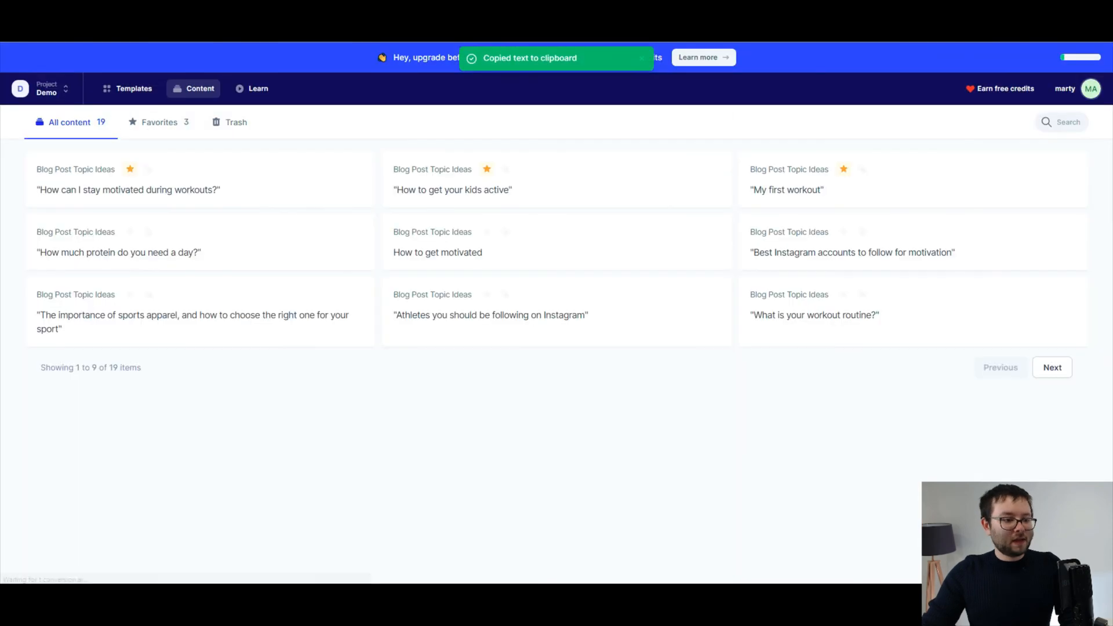
{"action": "left_click", "coordinate": [134, 88]}
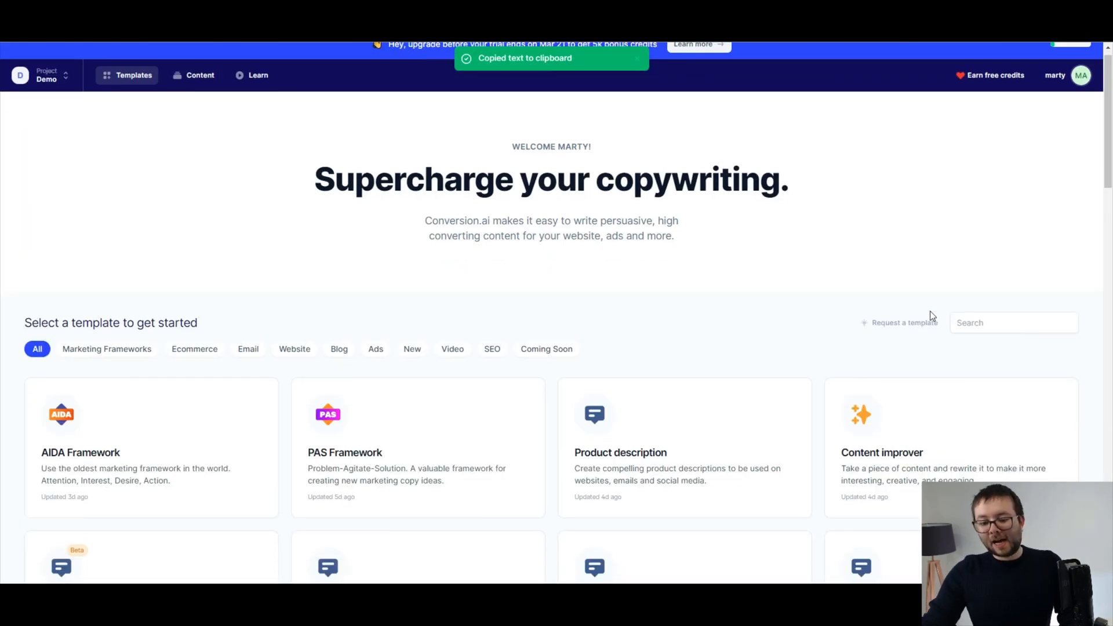
{"action": "type", "text": "blog"}
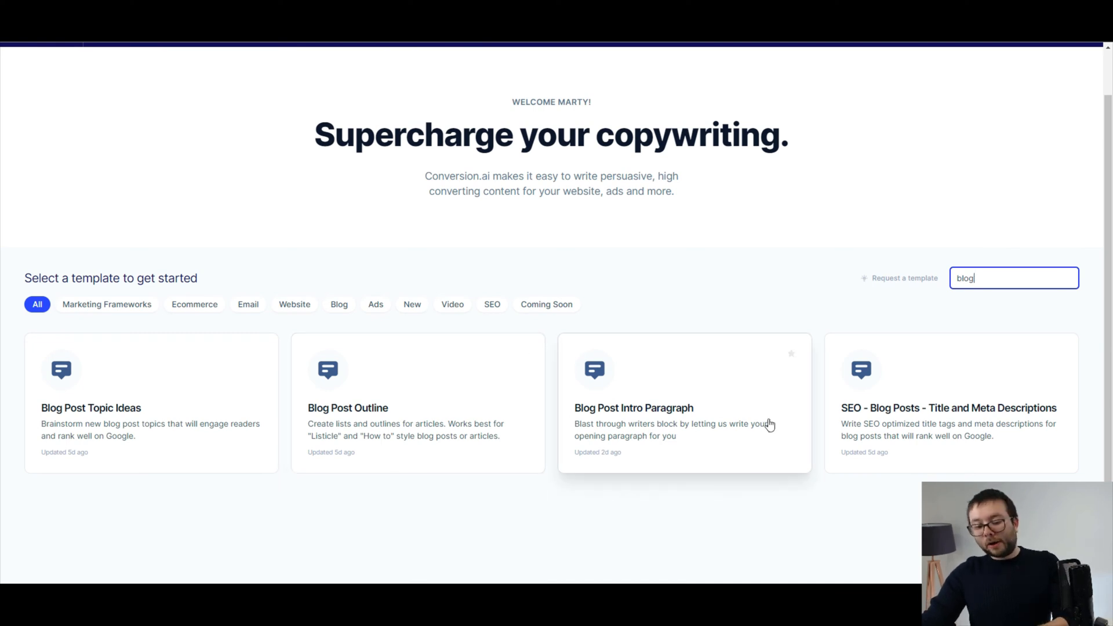
In Blog Post Intro Paragraph, enter Fit2day, the workout-motivation title, athletes/fitness people/trainers, and Motivated tone.
{"action": "left_click", "coordinate": [633, 408]}
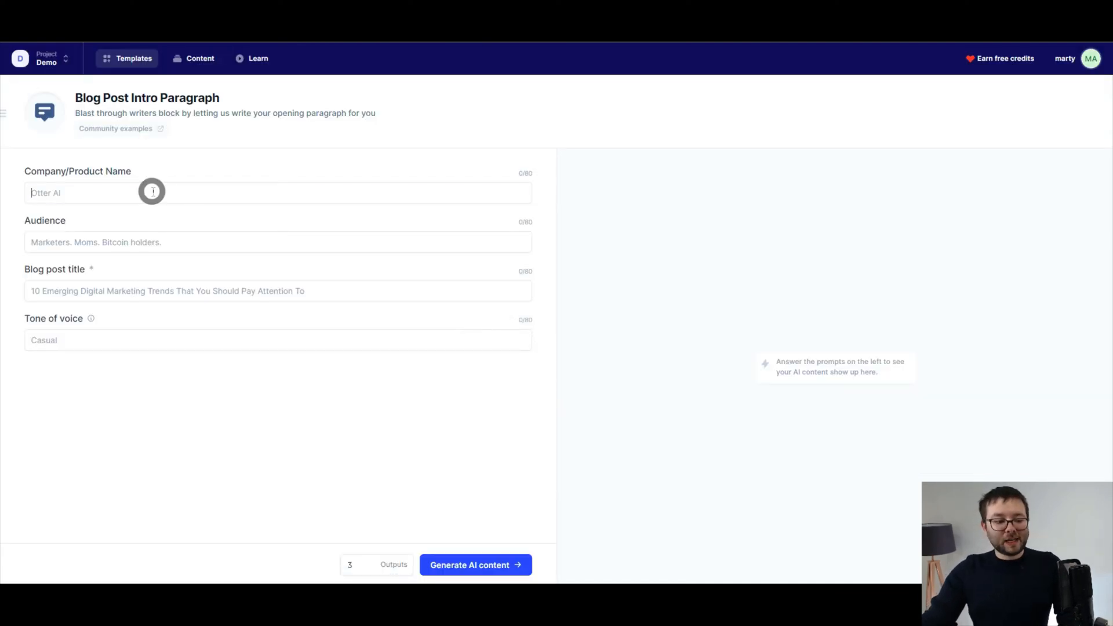
{"action": "type", "text": "Fiit2day"}
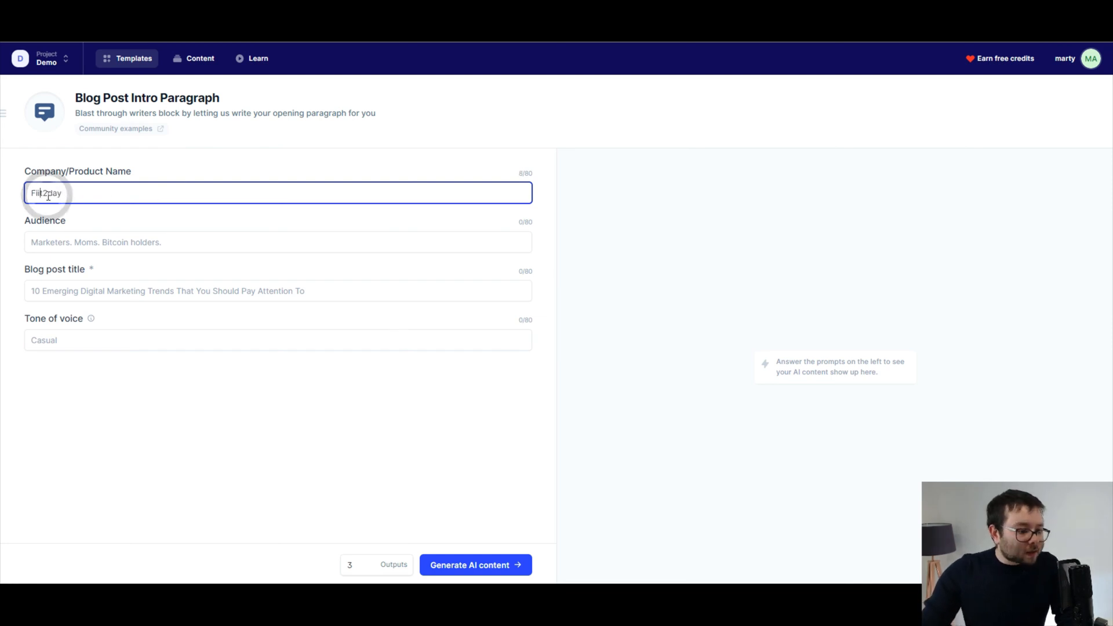
{"action": "left_click", "coordinate": [277, 243]}
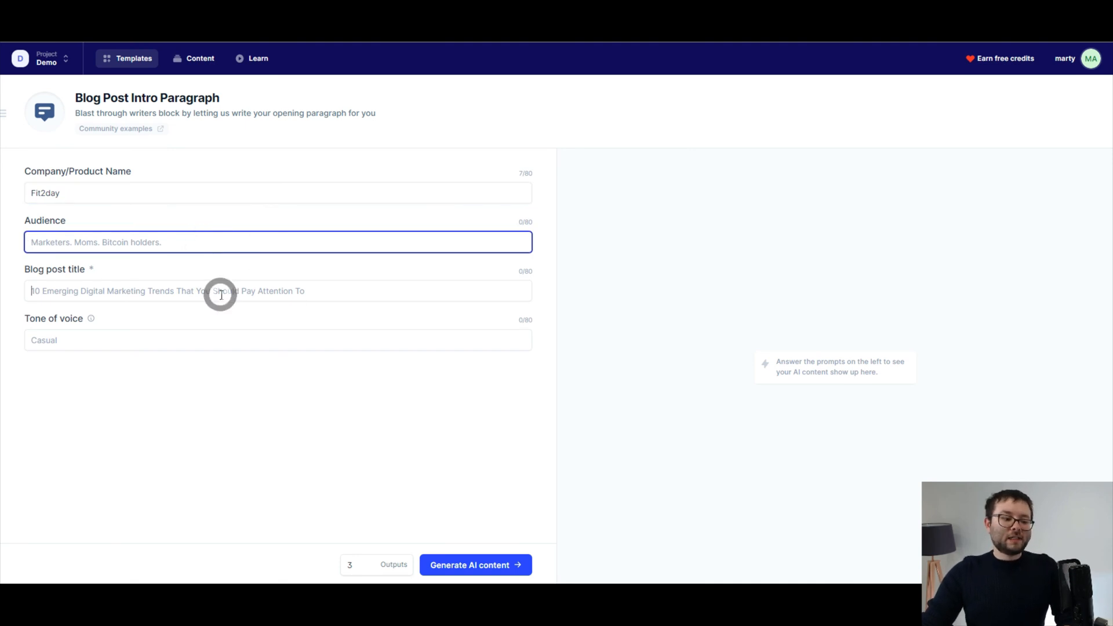
{"action": "left_click", "coordinate": [277, 290]}
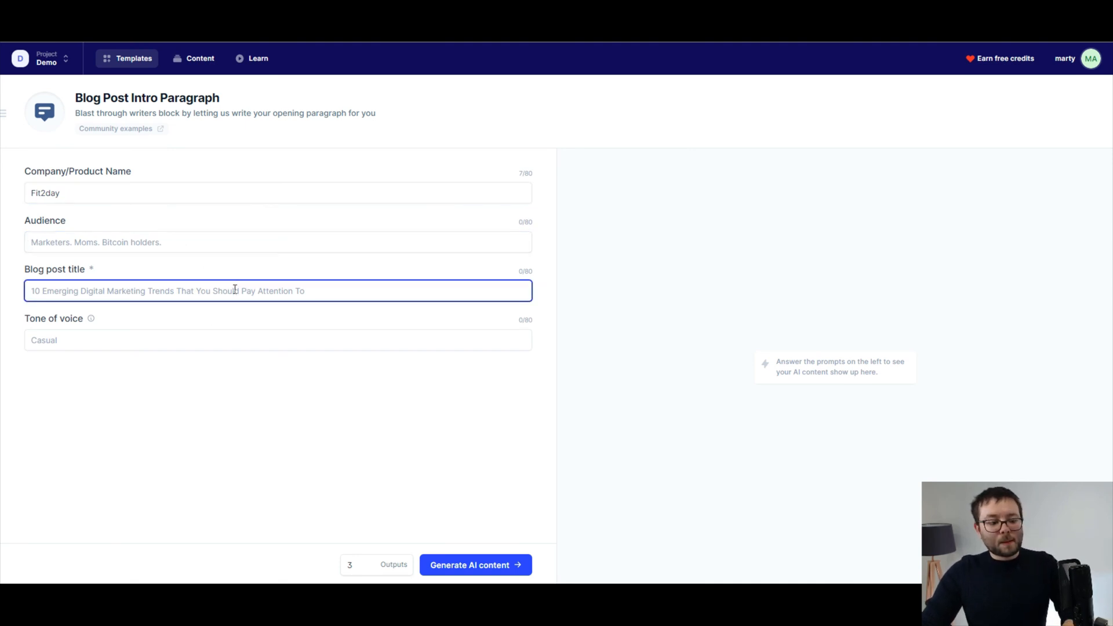
{"action": "type", "text": "\"How can I stay motivated during workouts?\""}
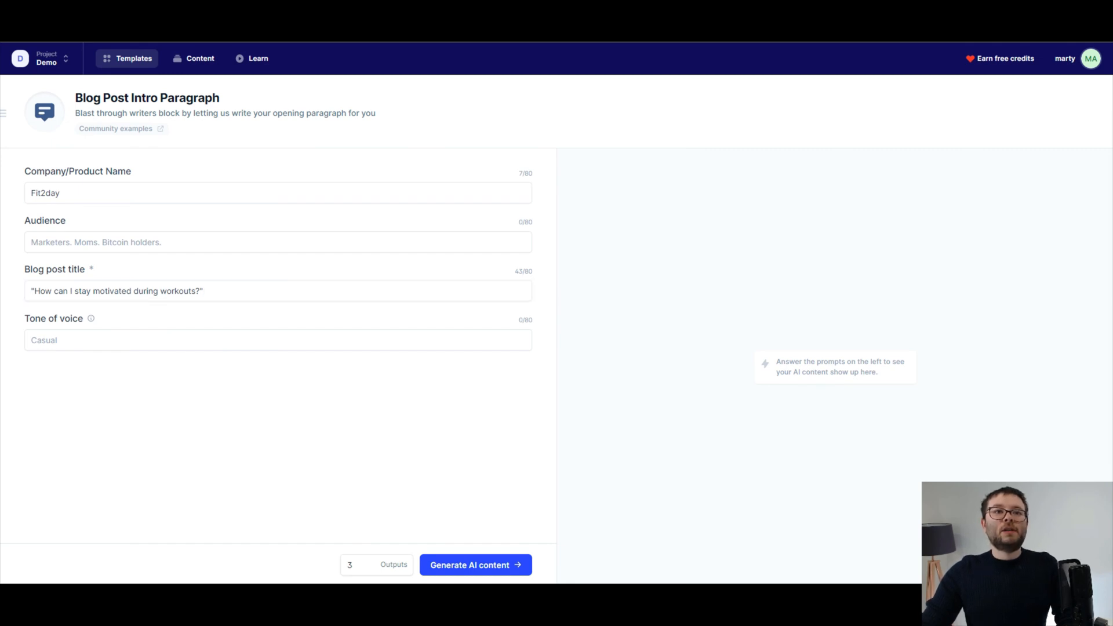
{"action": "type", "text": "Athletes, Fitness People, Trainers"}
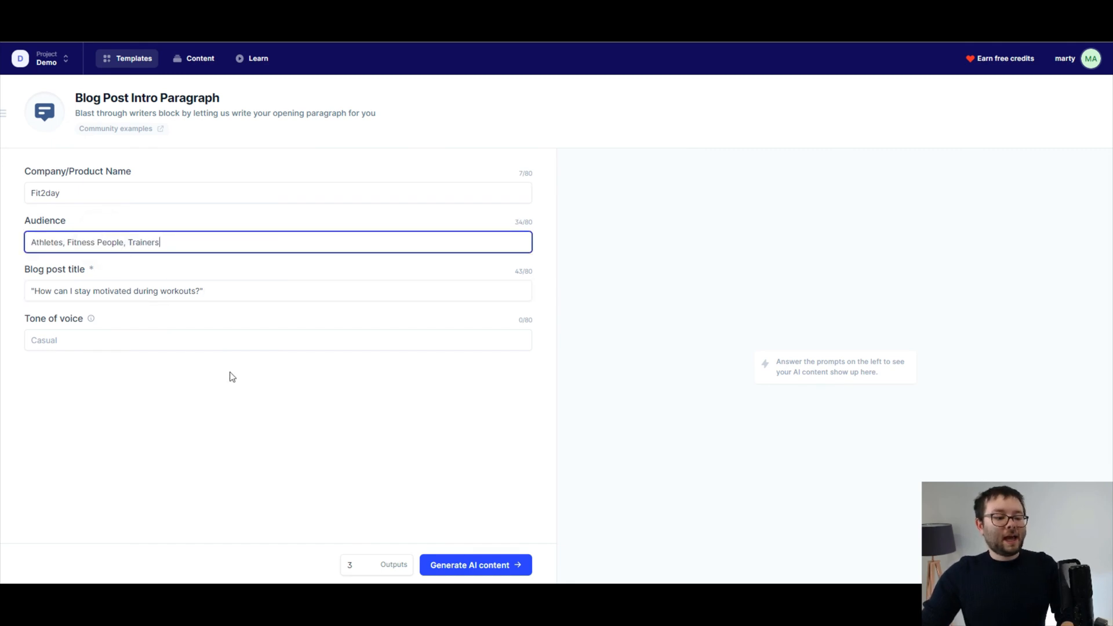
{"action": "left_click", "coordinate": [278, 340]}
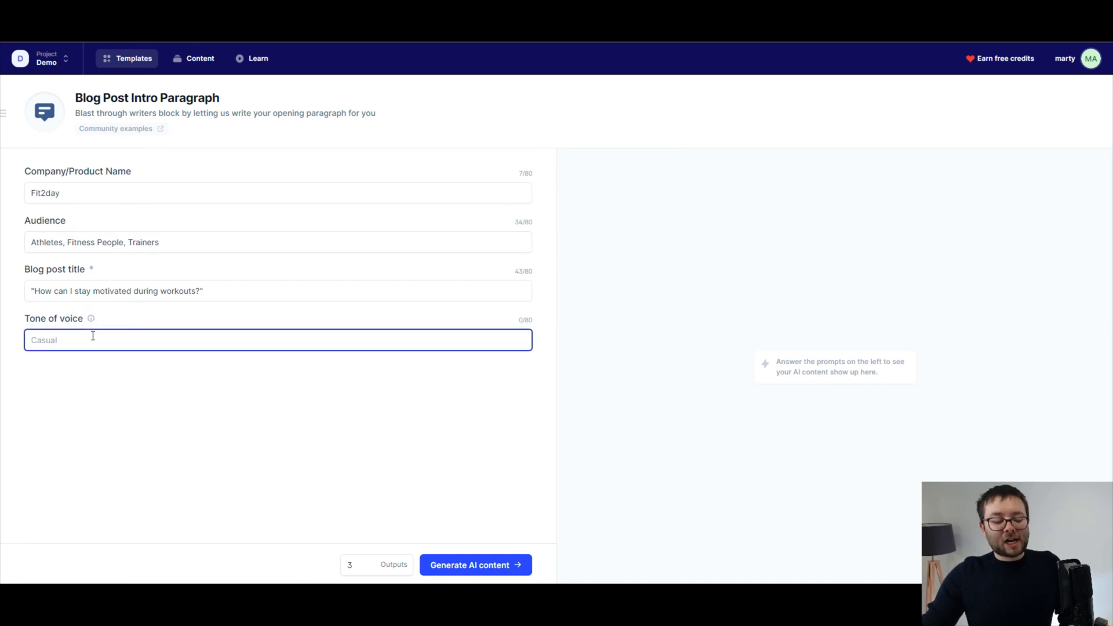
{"action": "type", "text": "Motivated"}
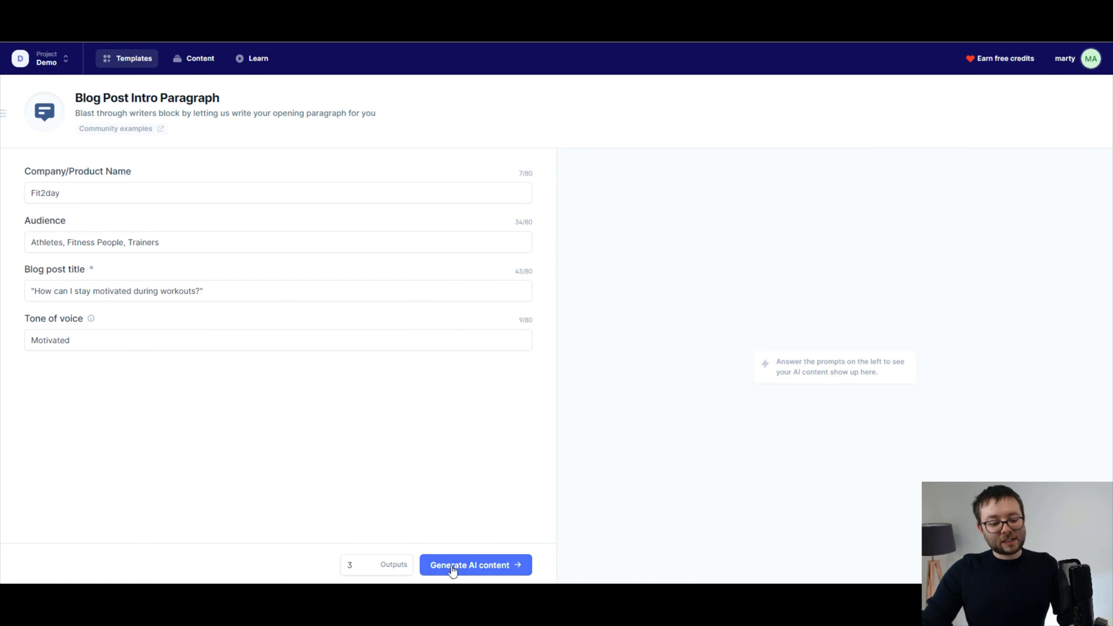
Set outputs to 2 and generate the intro paragraphs.
{"action": "left_click", "coordinate": [361, 564]}
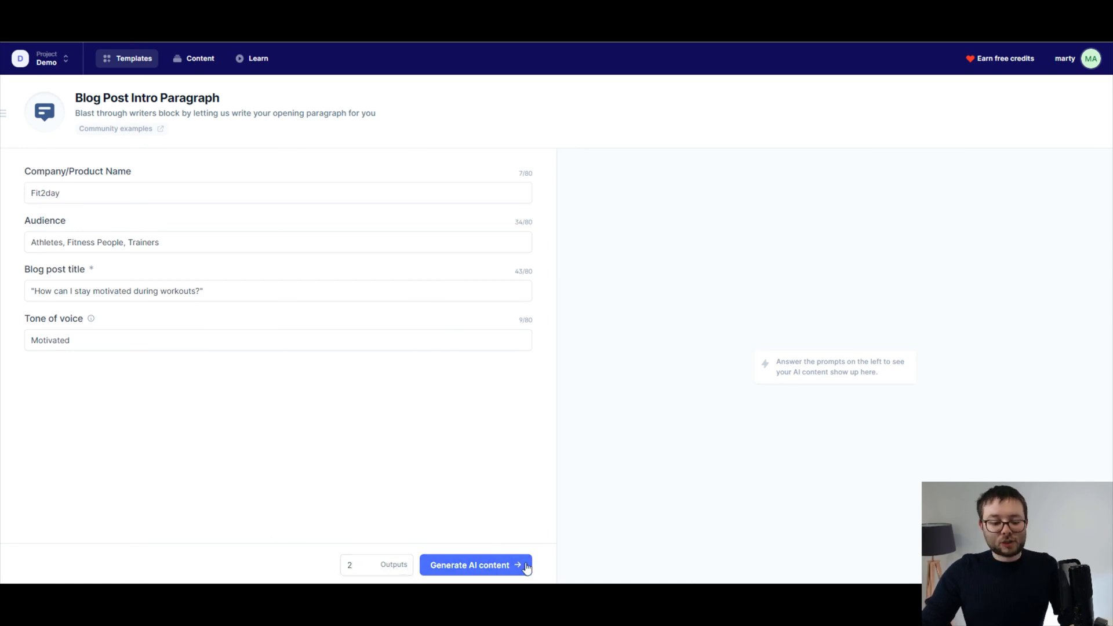
{"action": "left_click", "coordinate": [475, 565]}
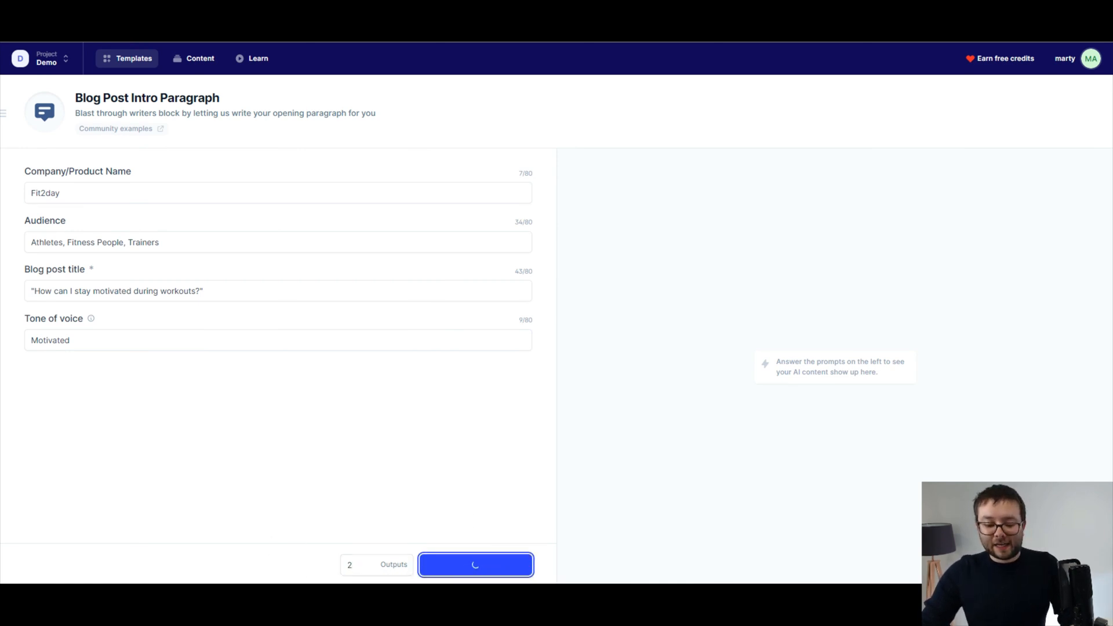
{"action": "left_click", "coordinate": [475, 563]}
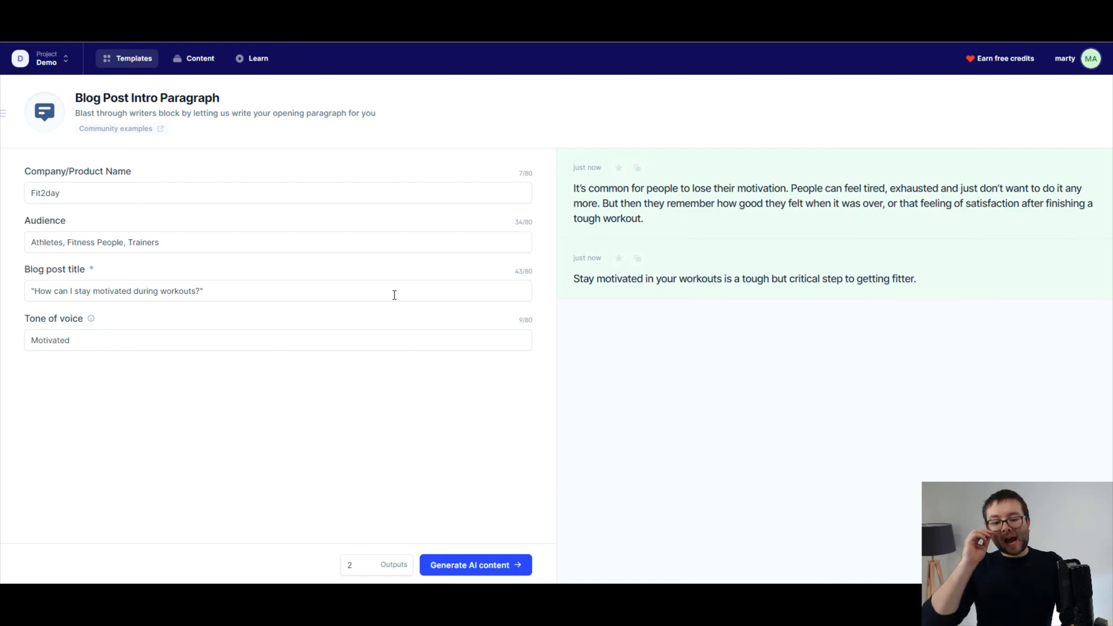